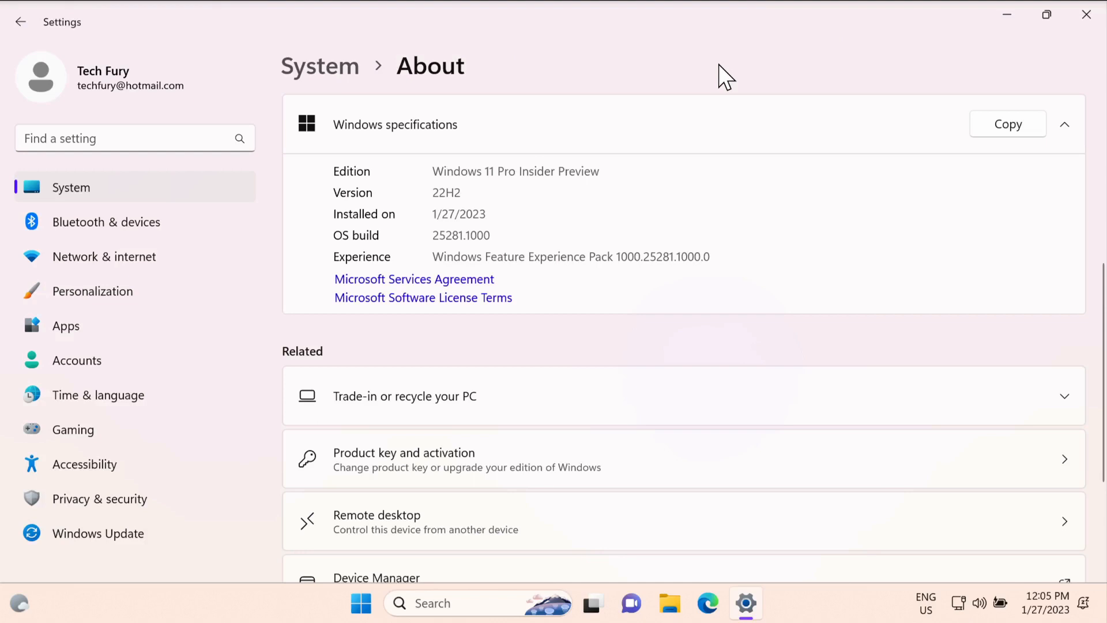
mouse_move(667, 103)
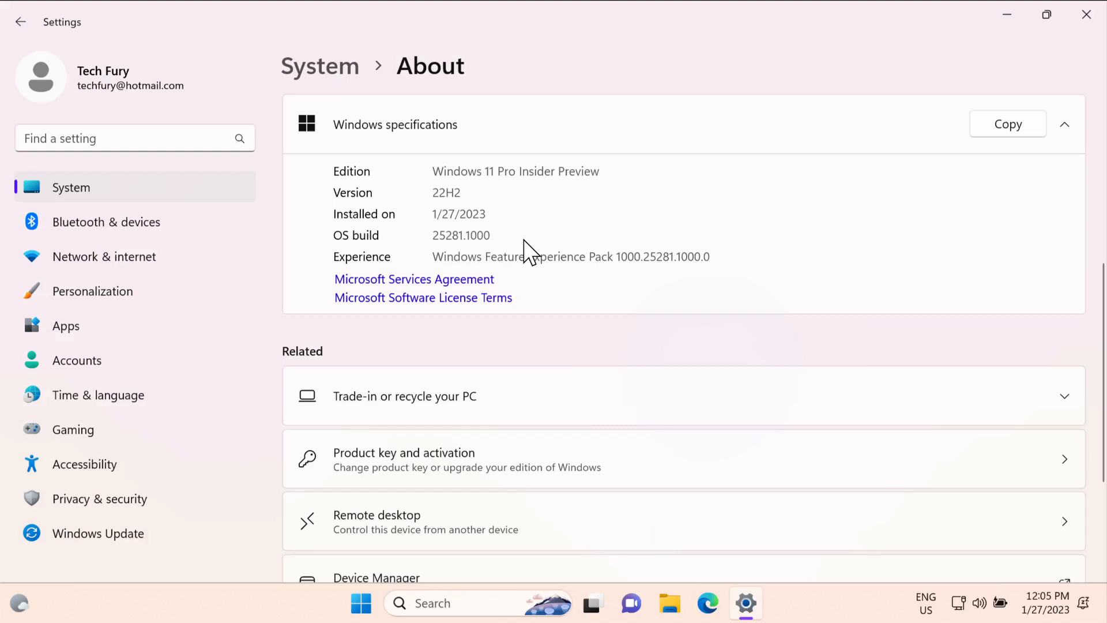
mouse_move(633, 212)
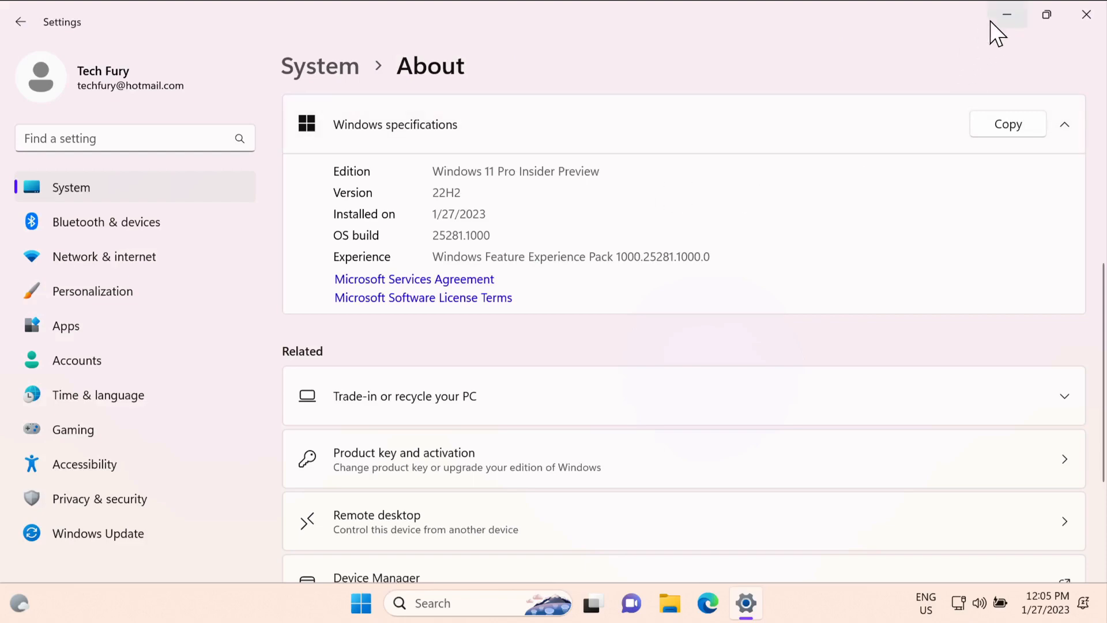
Restore the Edge pages and scroll the ViVe releases page to the v0.3.2 assets.
click(1007, 14)
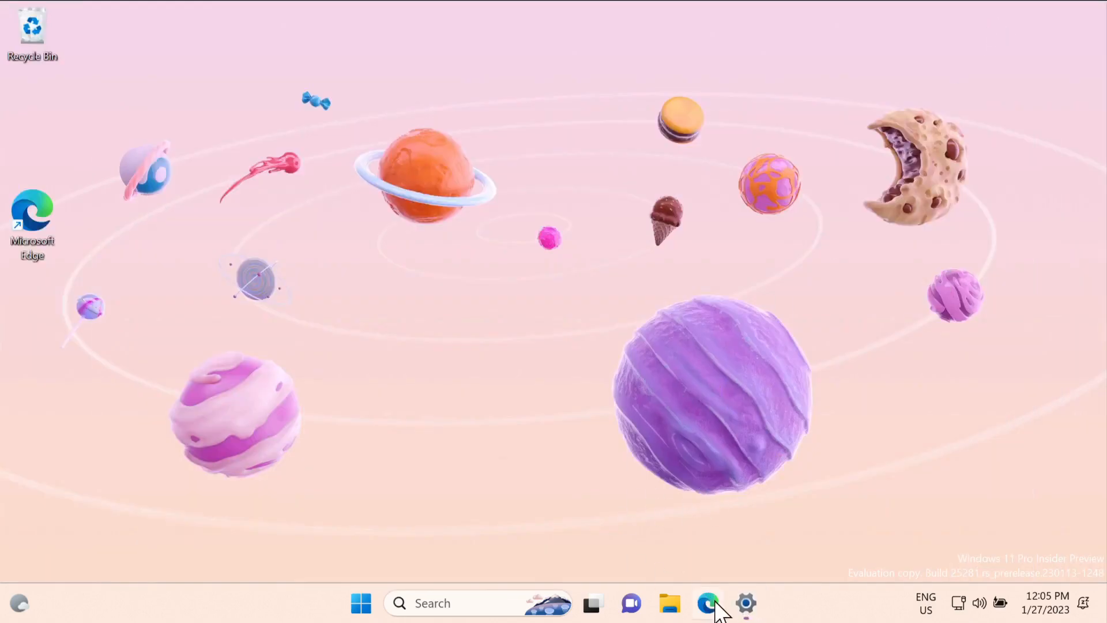
click(707, 603)
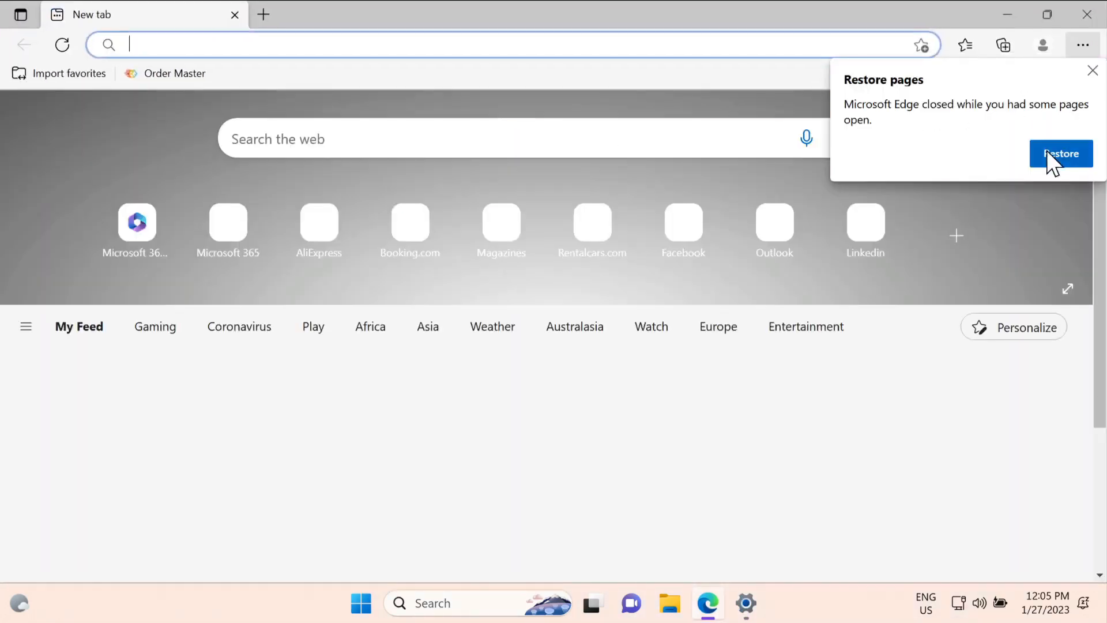
click(1061, 154)
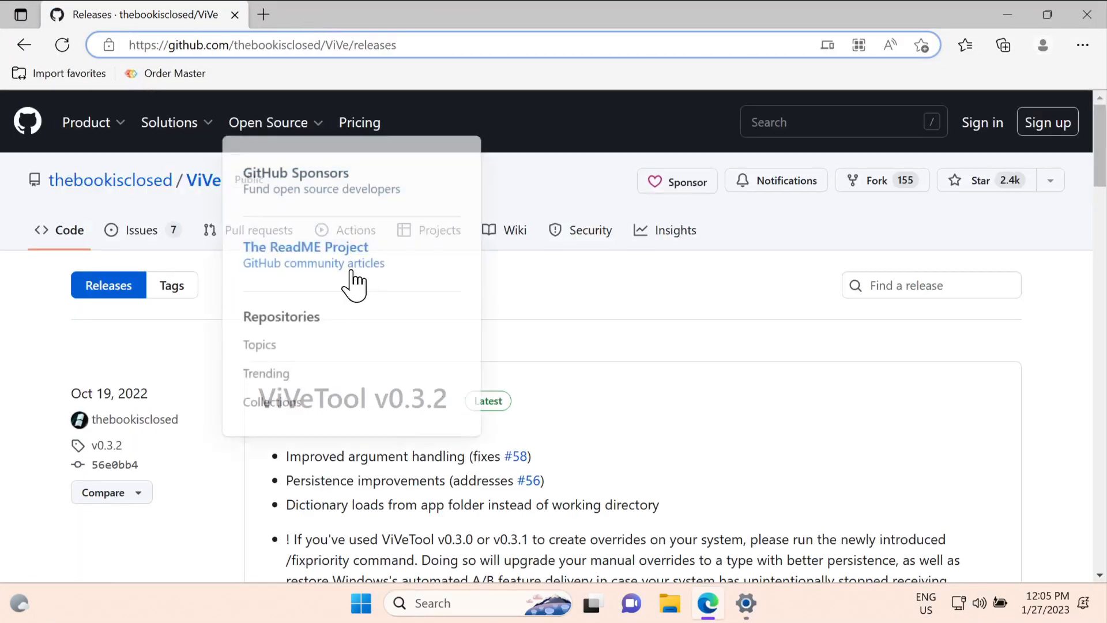
mouse_move(655, 343)
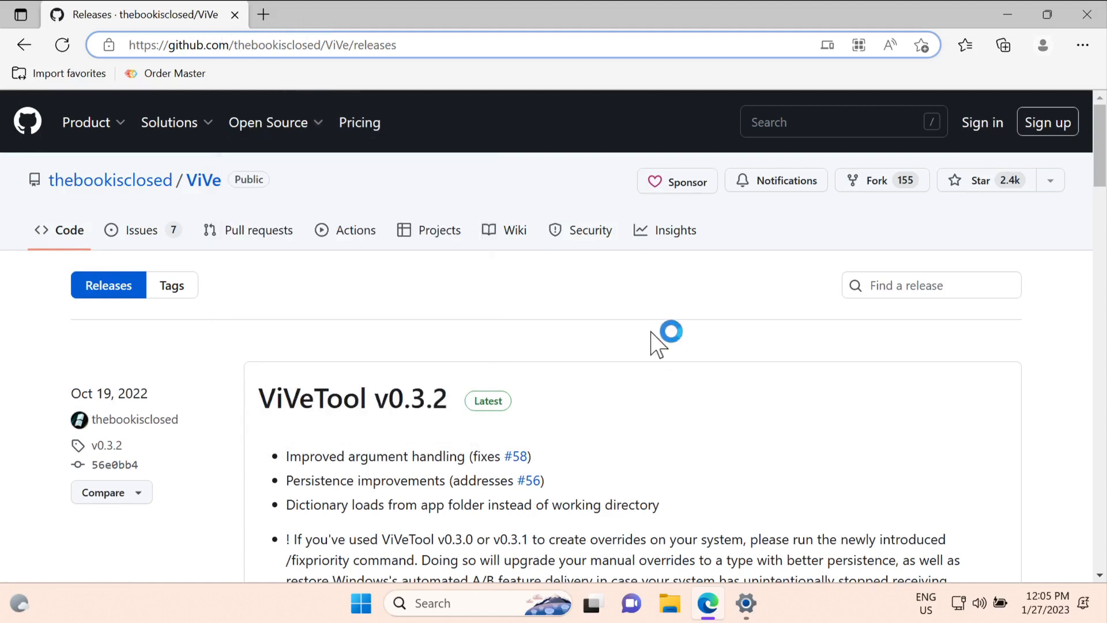
scroll(down, 3)
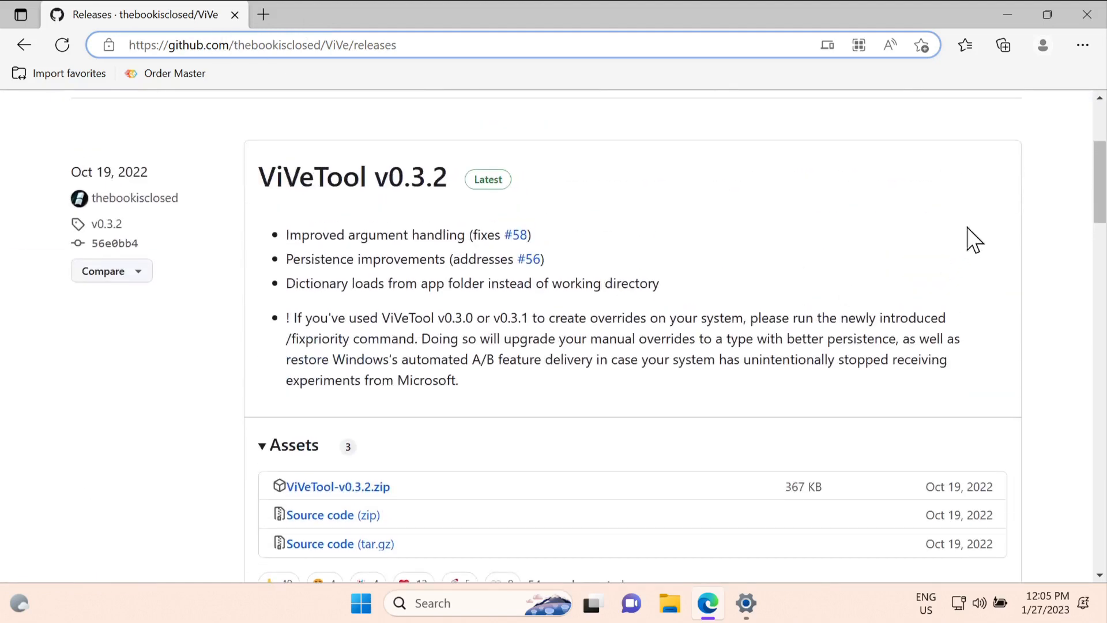
scroll(down, 3)
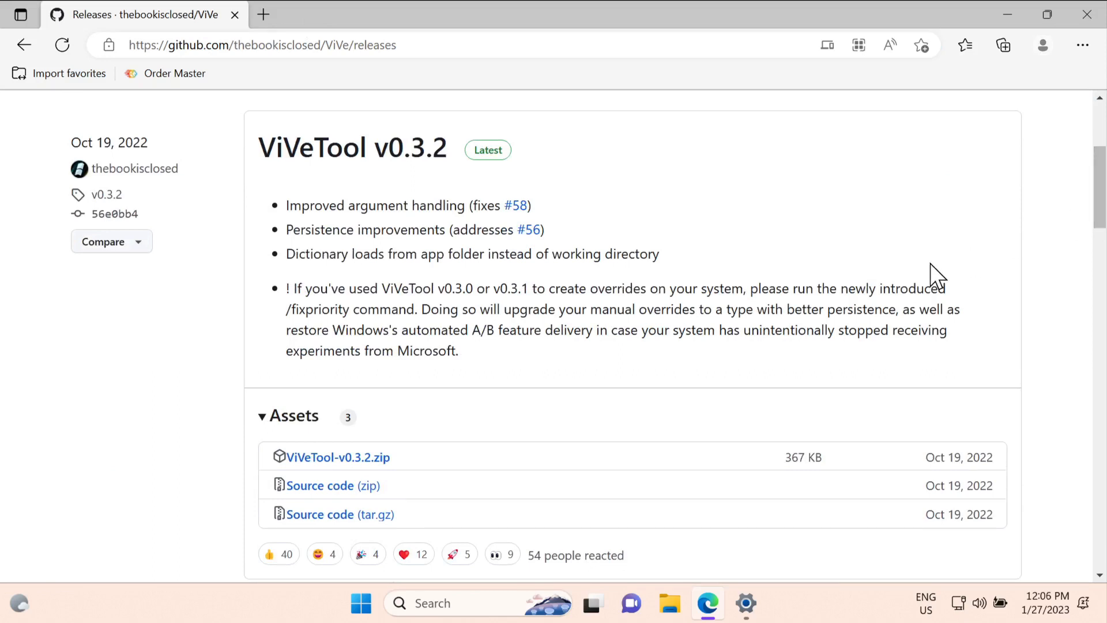
mouse_move(459, 300)
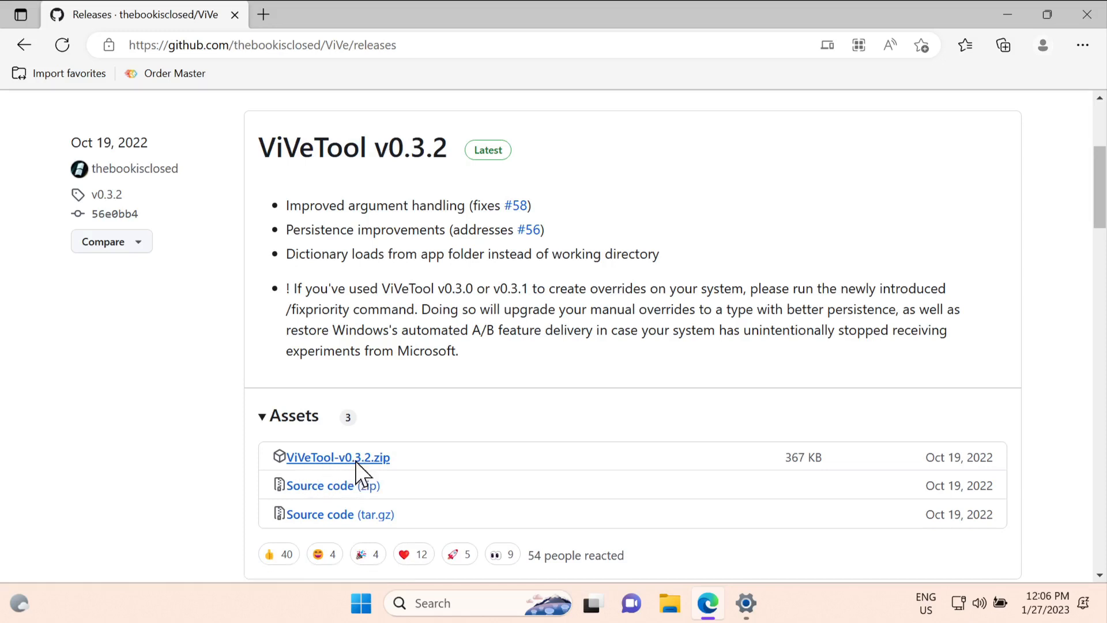
Download ViVeTool-v0.3.2.zip, locate it in Downloads, and start Extract All.
click(337, 457)
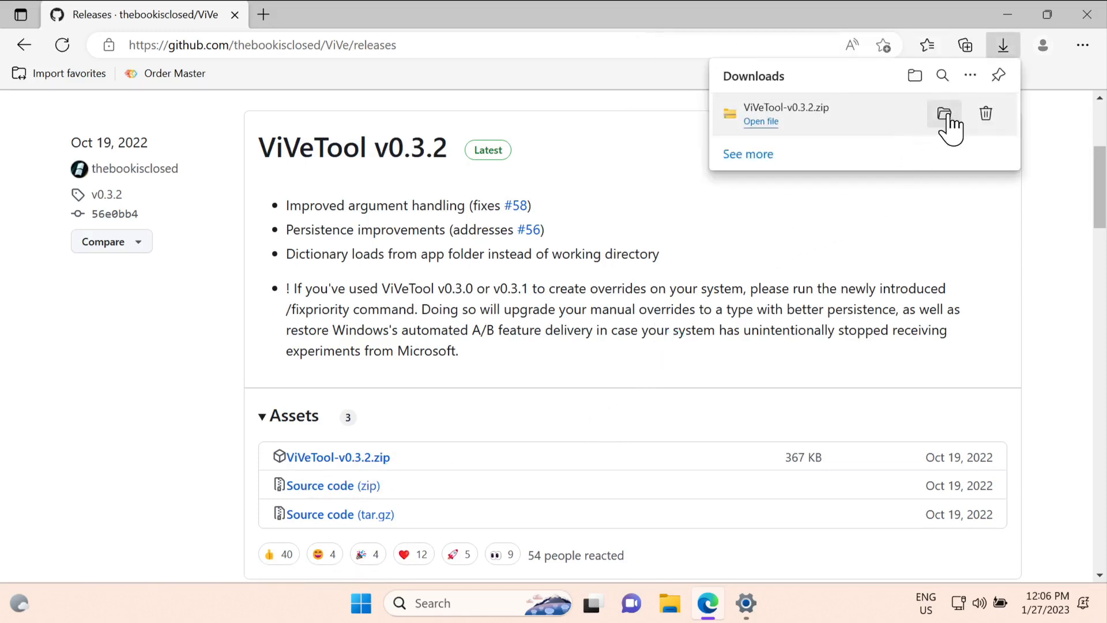
click(944, 113)
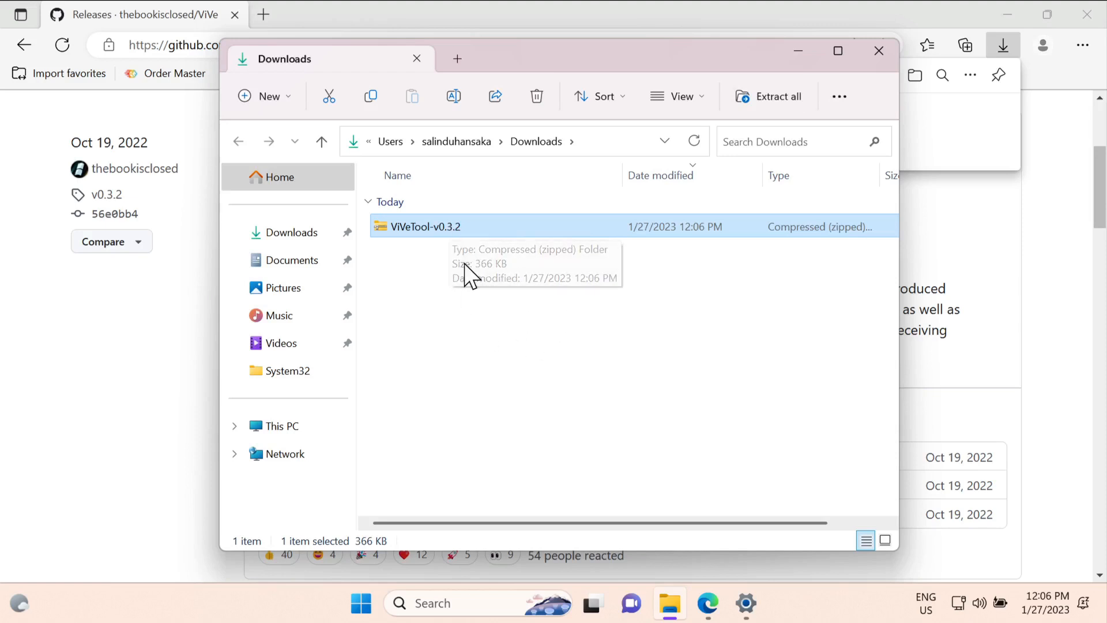
right_click(425, 227)
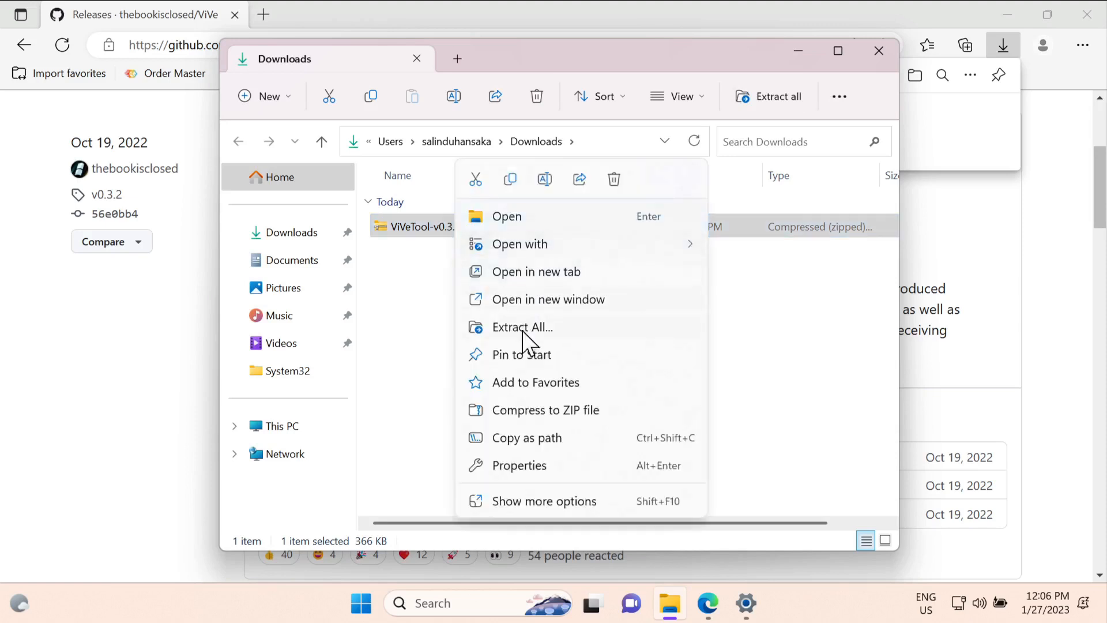
click(522, 326)
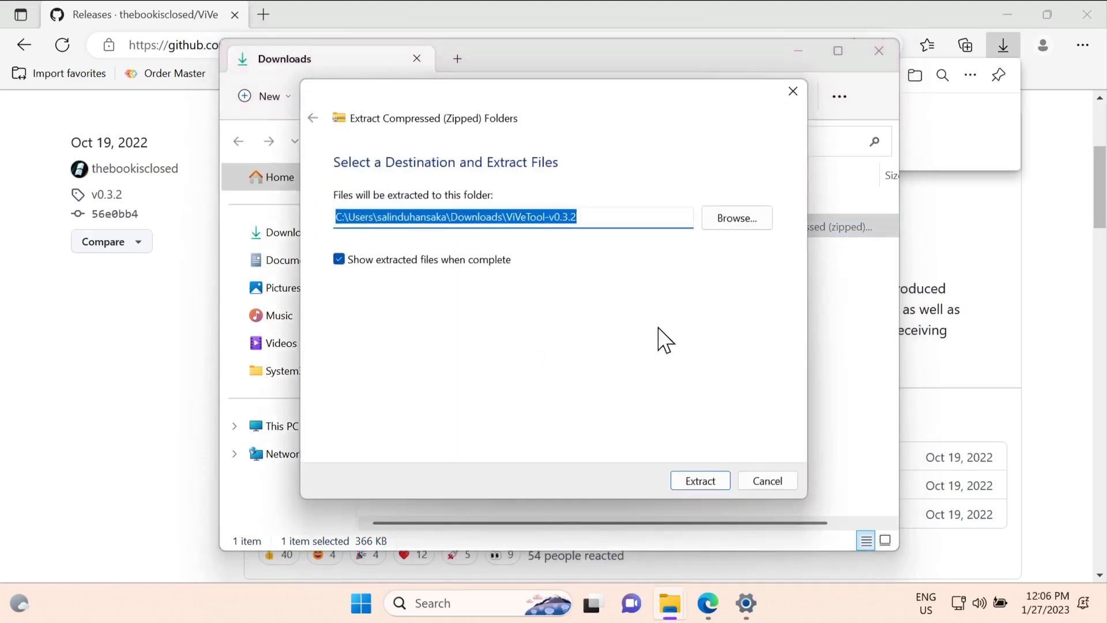
Browse to C:\Windows\System32 and select it as the extraction folder.
click(735, 217)
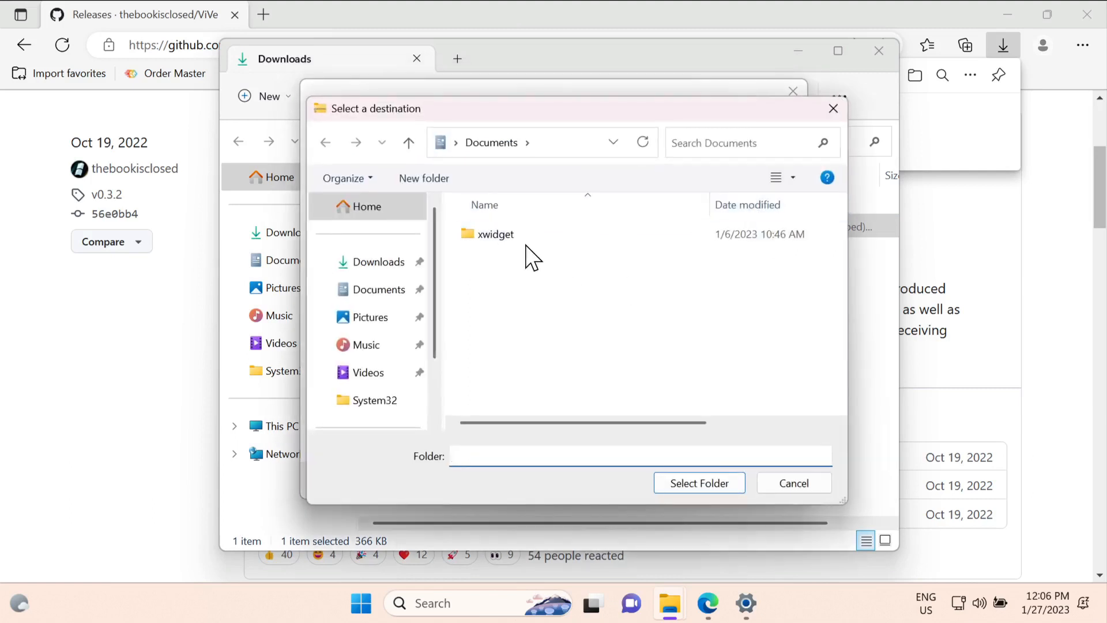
click(364, 372)
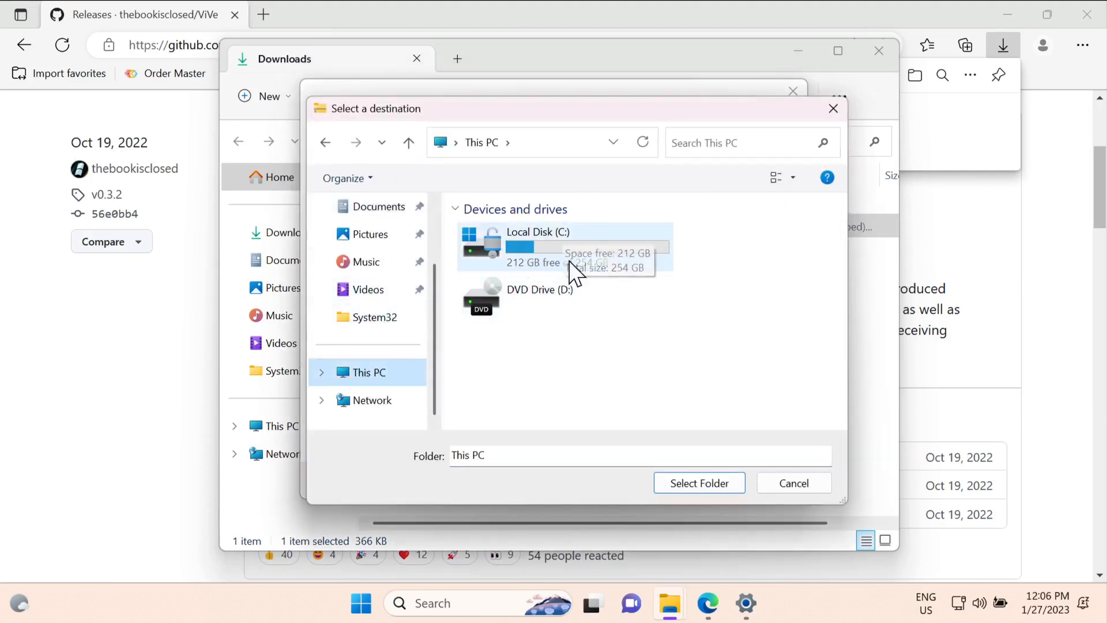
double_click(565, 248)
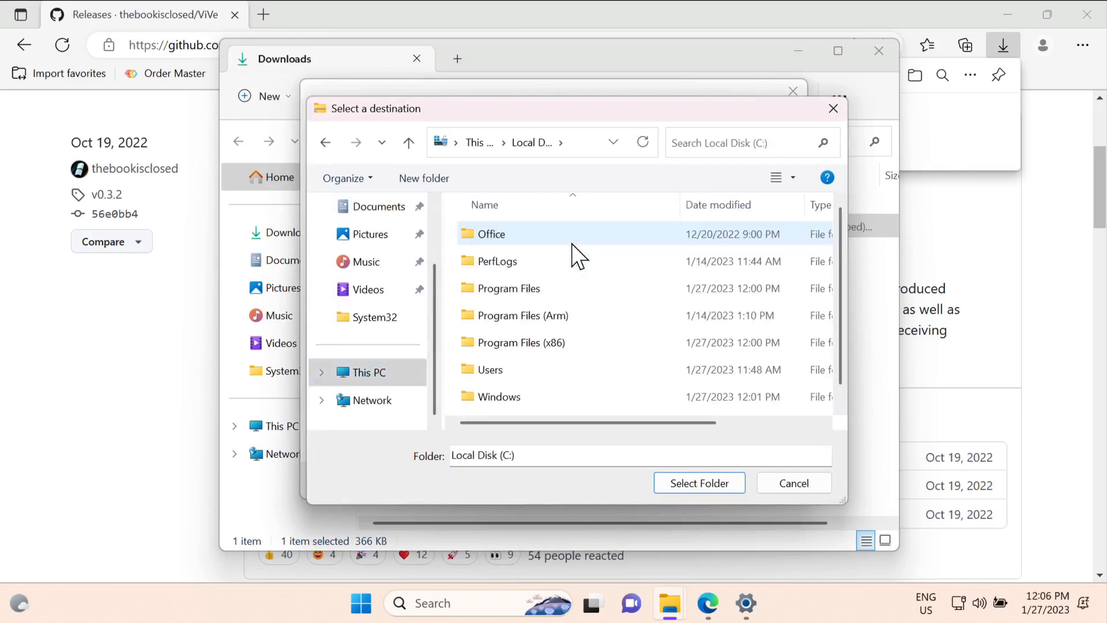
double_click(499, 396)
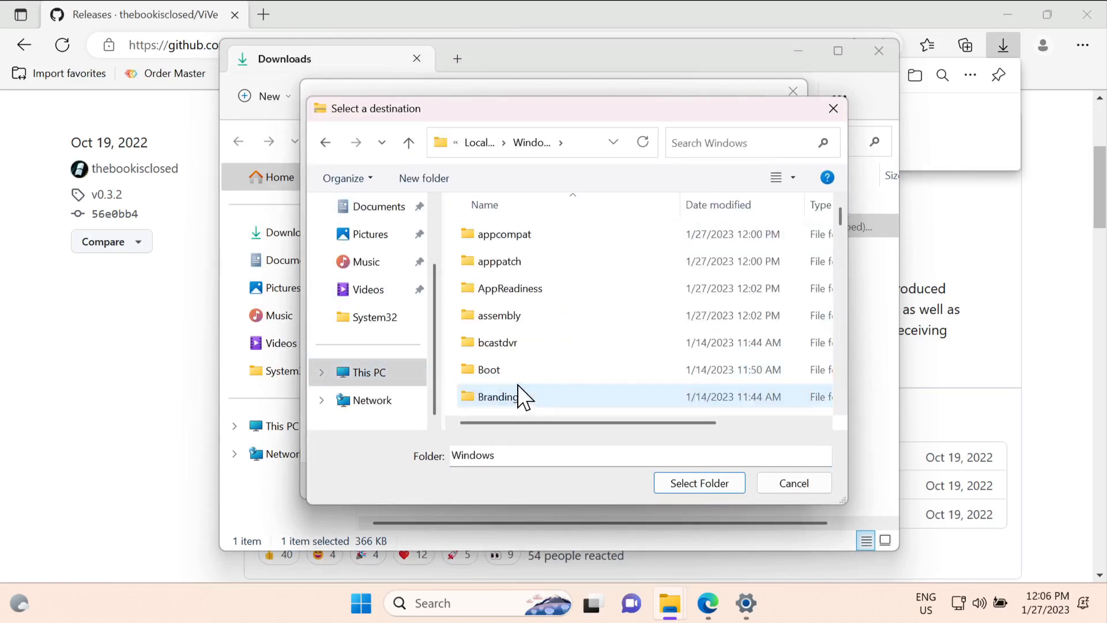
scroll(down, 3)
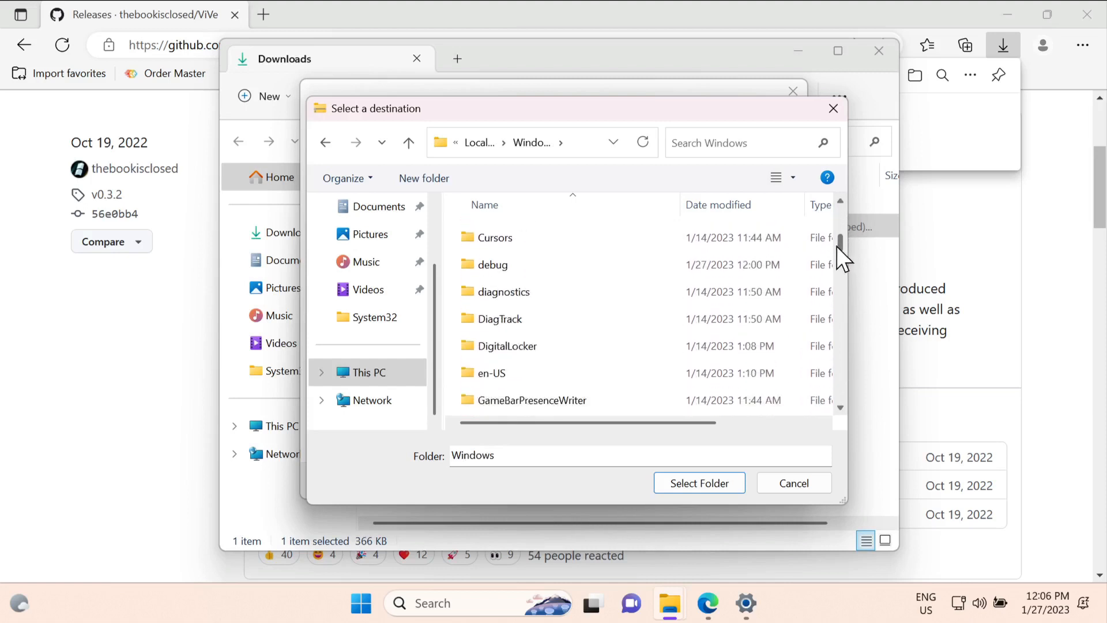
scroll(down, 3)
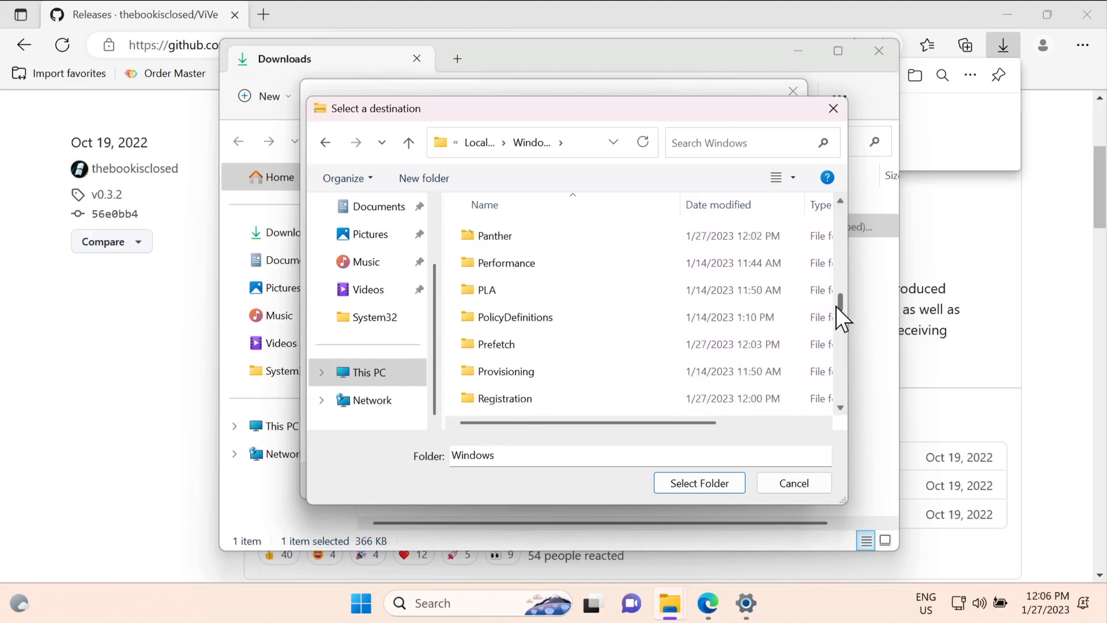
scroll(down, 3)
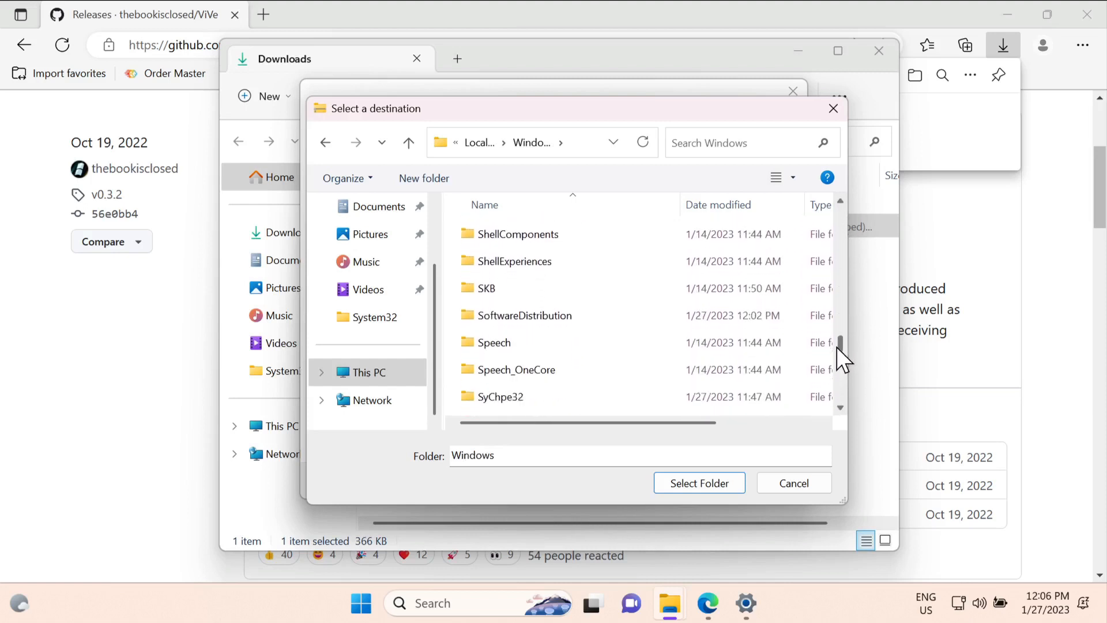
scroll(down, 3)
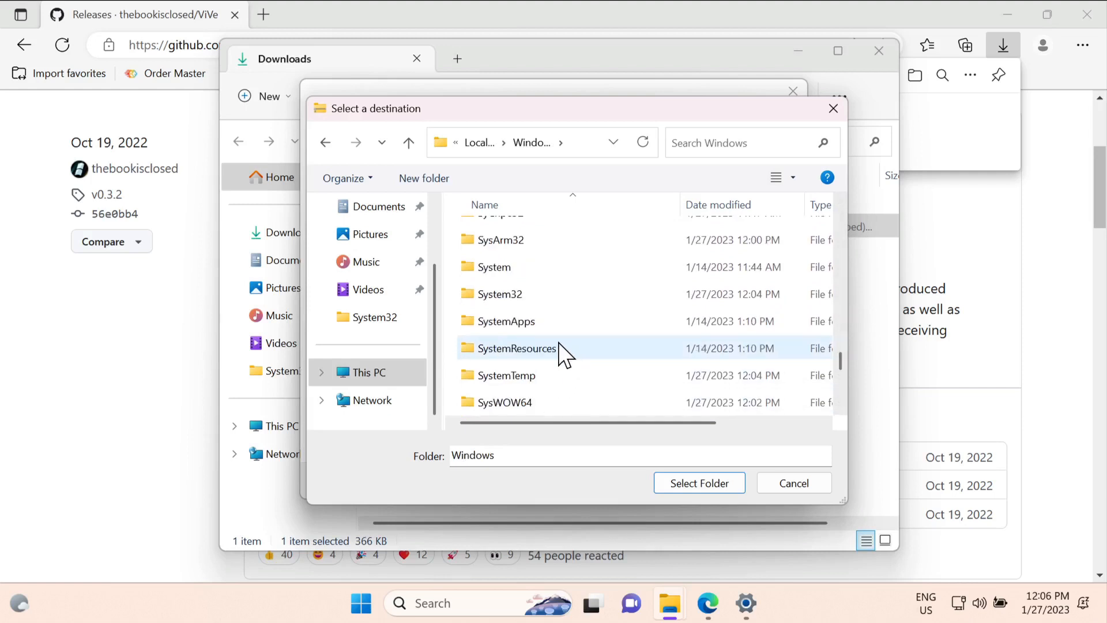
click(497, 293)
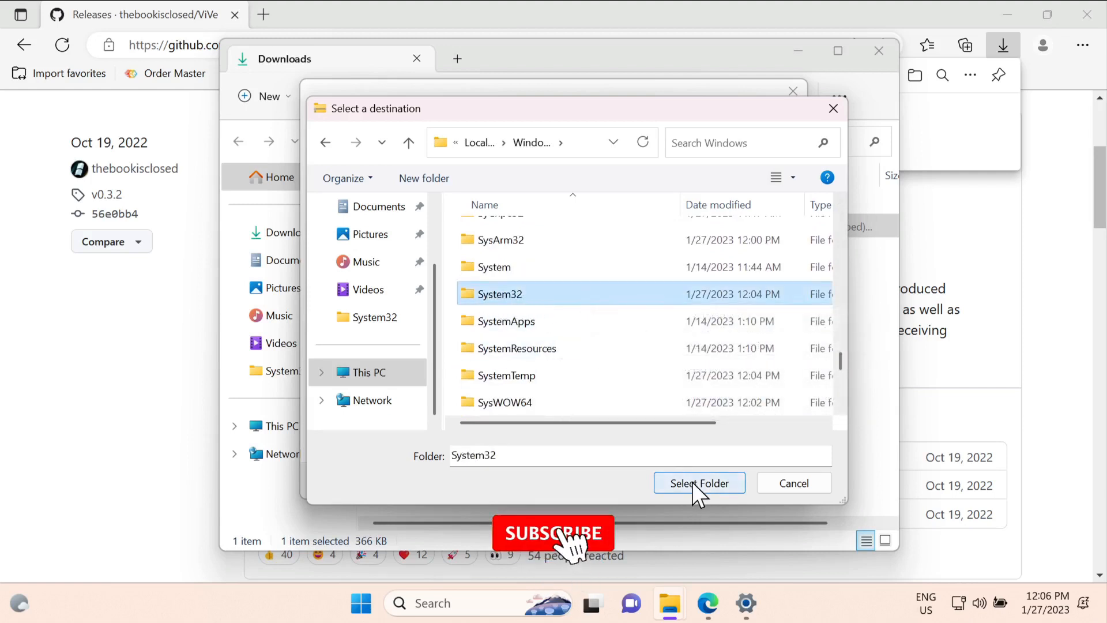
click(697, 483)
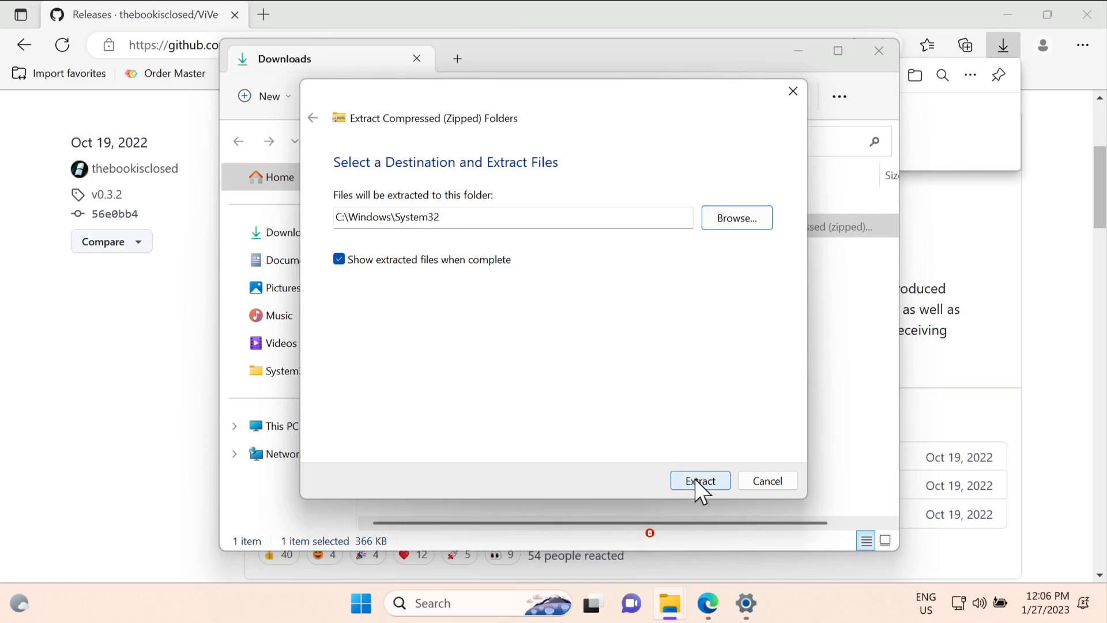
Extract into System32, replacing existing files and granting administrator permission.
click(699, 480)
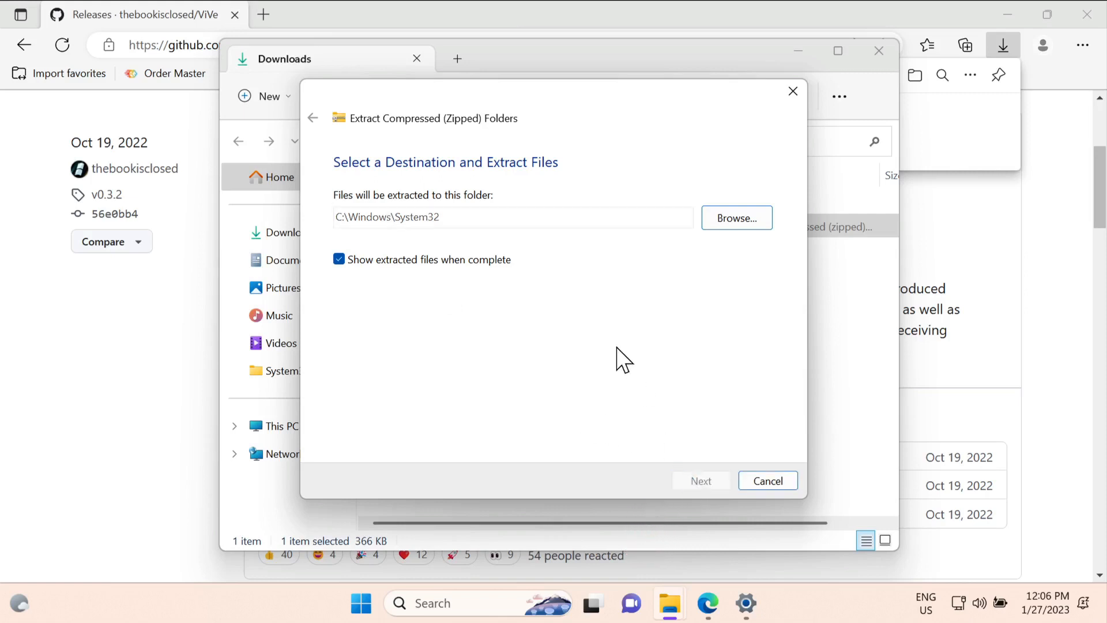
click(699, 481)
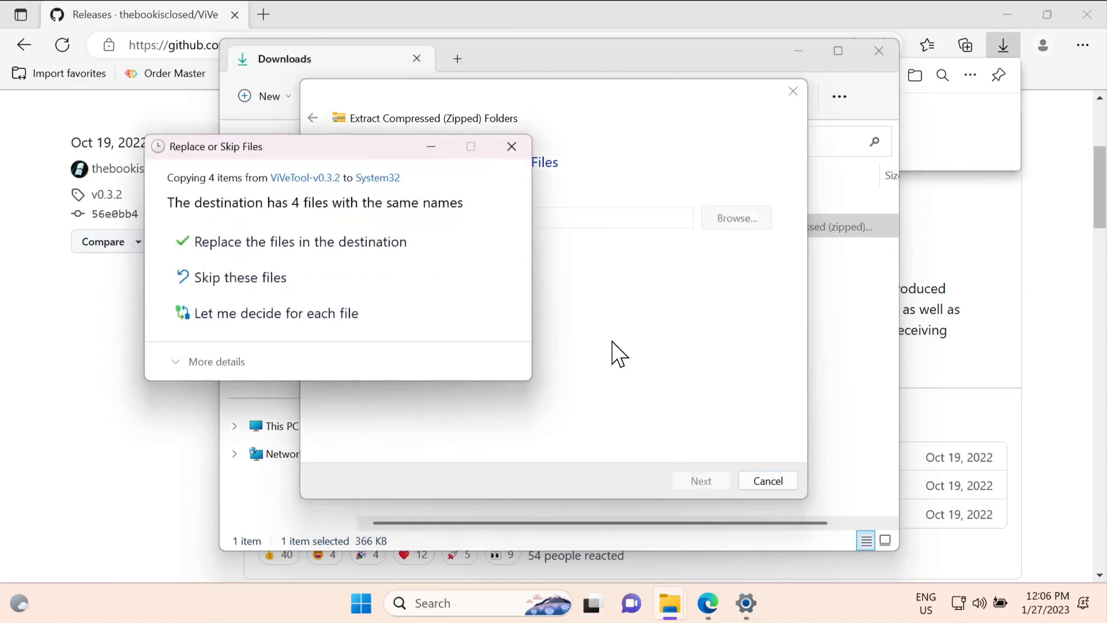
mouse_move(295, 242)
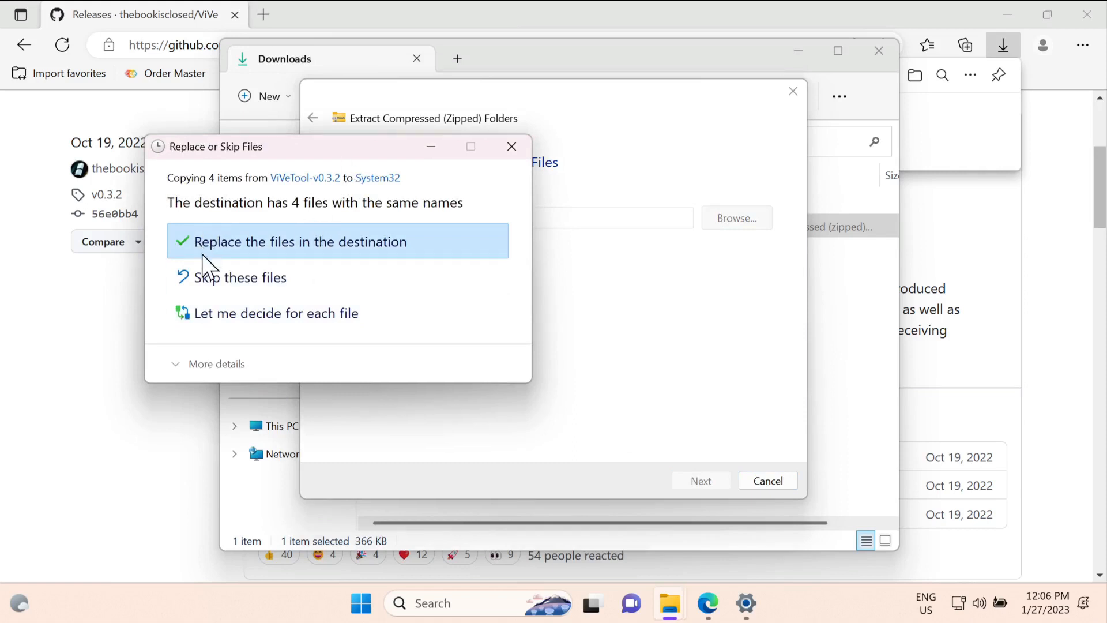
mouse_move(347, 361)
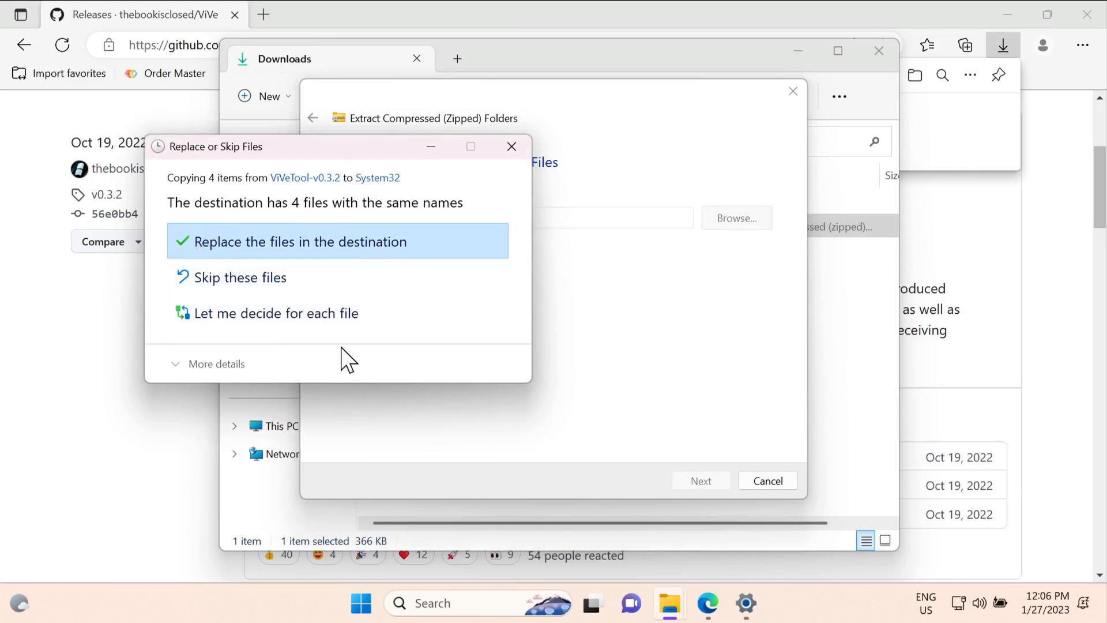
click(298, 242)
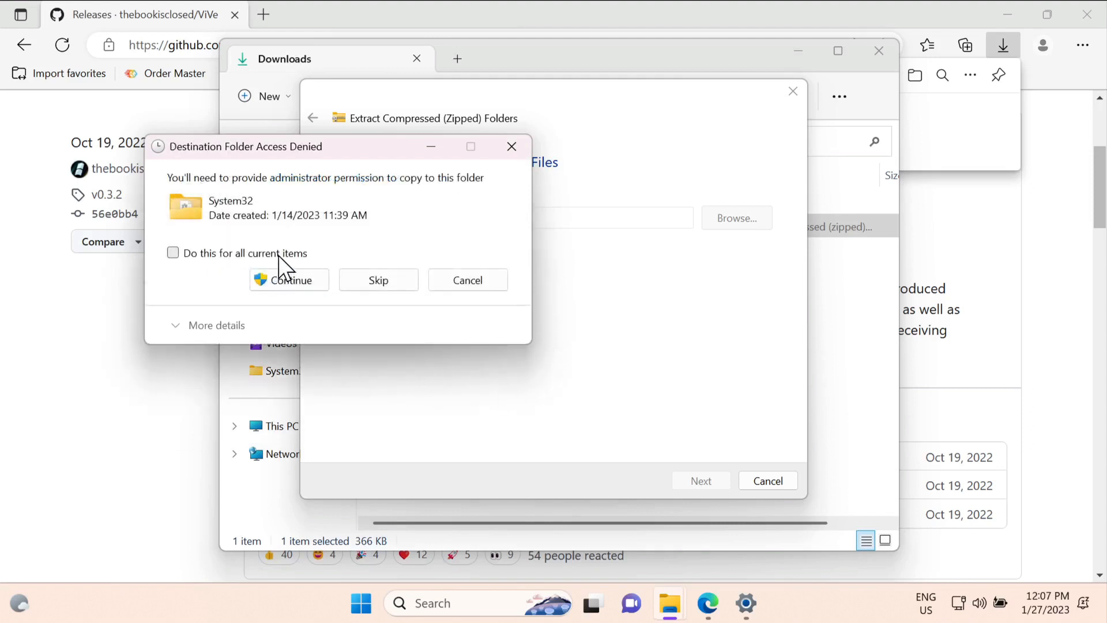
click(289, 280)
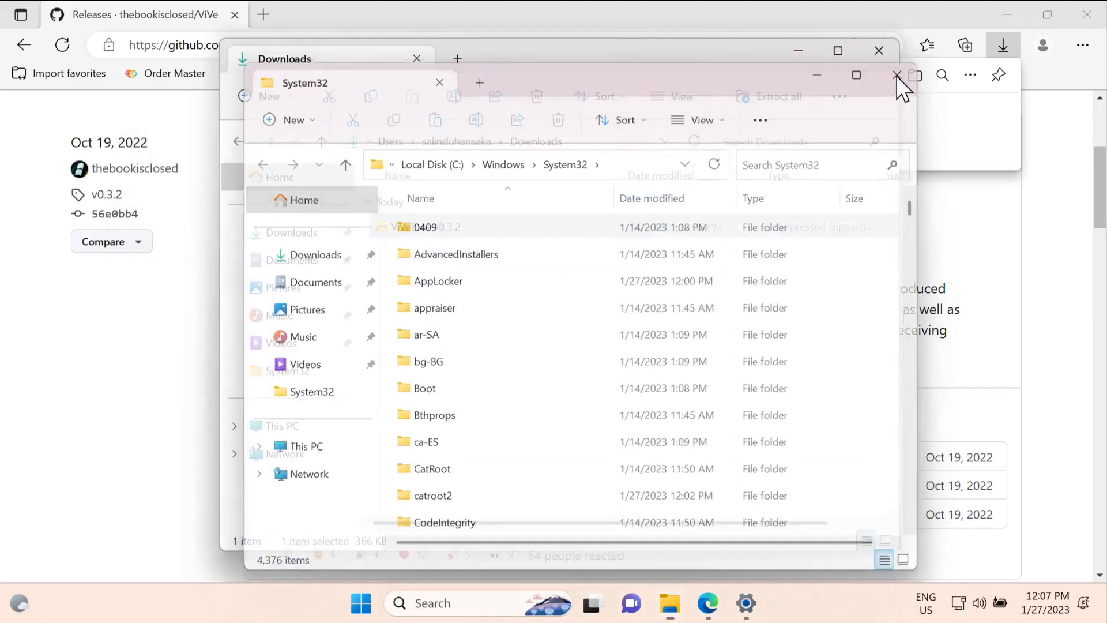
Search Start for cmd and run Command Prompt as administrator.
click(896, 75)
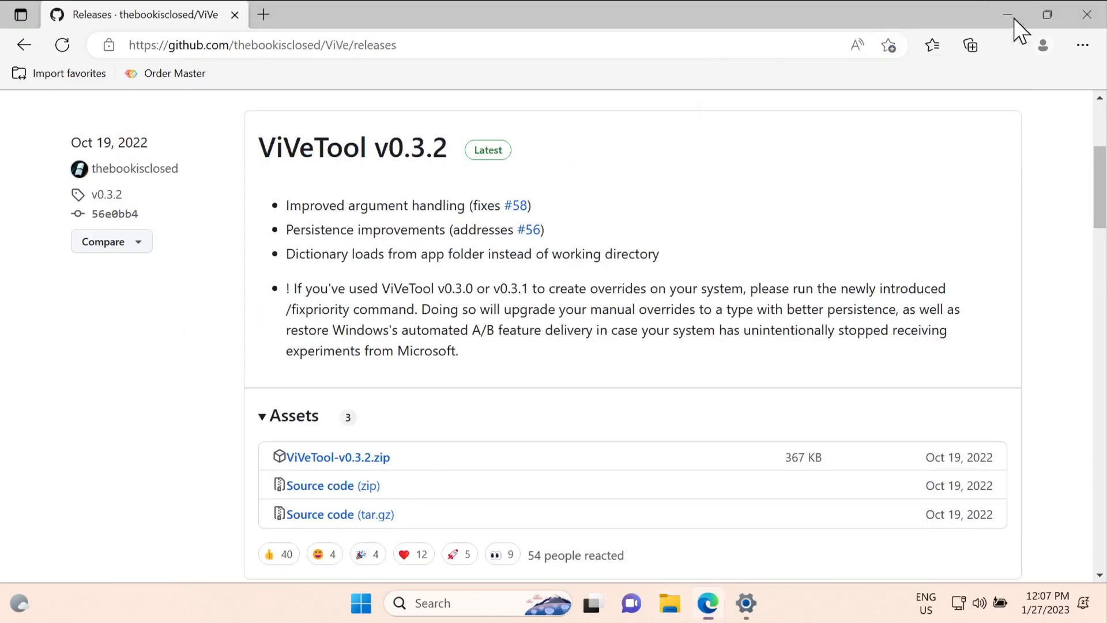
click(361, 603)
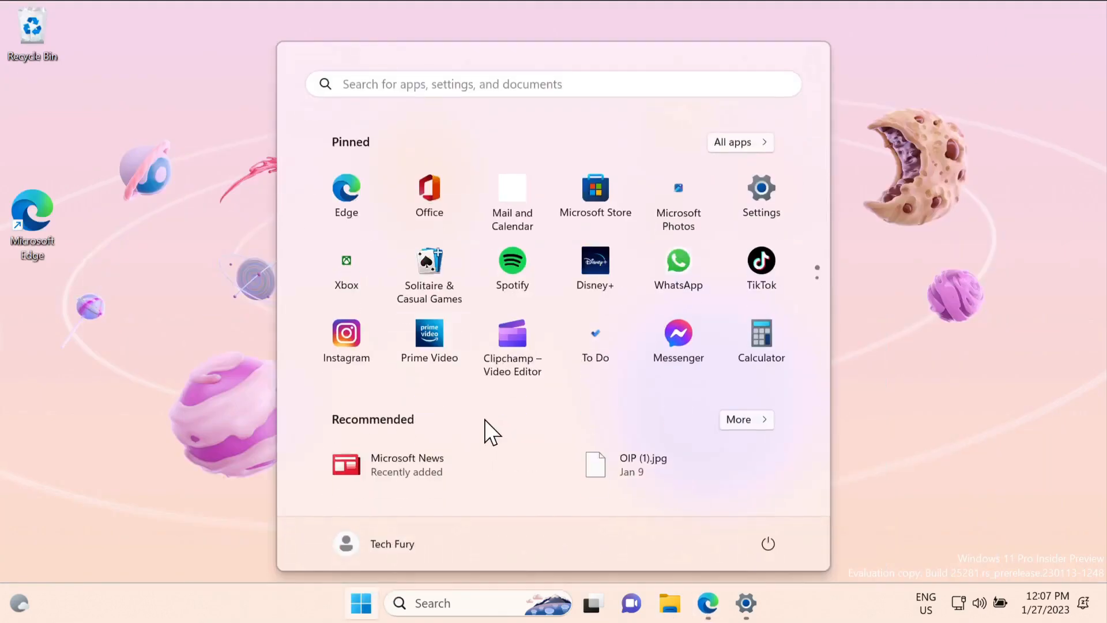
text(cmdd)
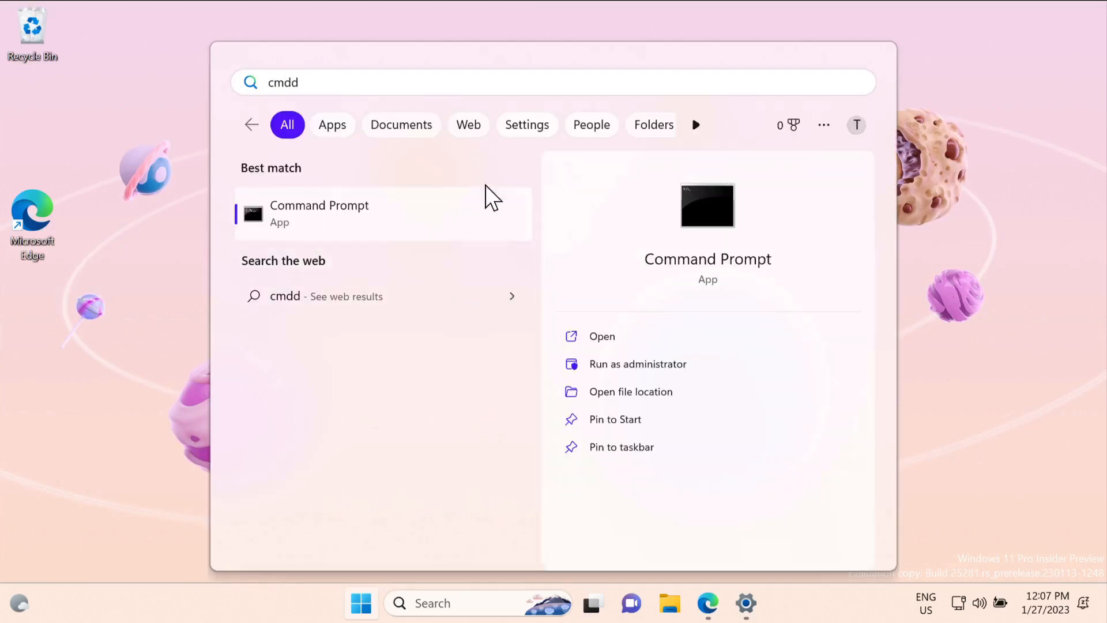
mouse_move(638, 363)
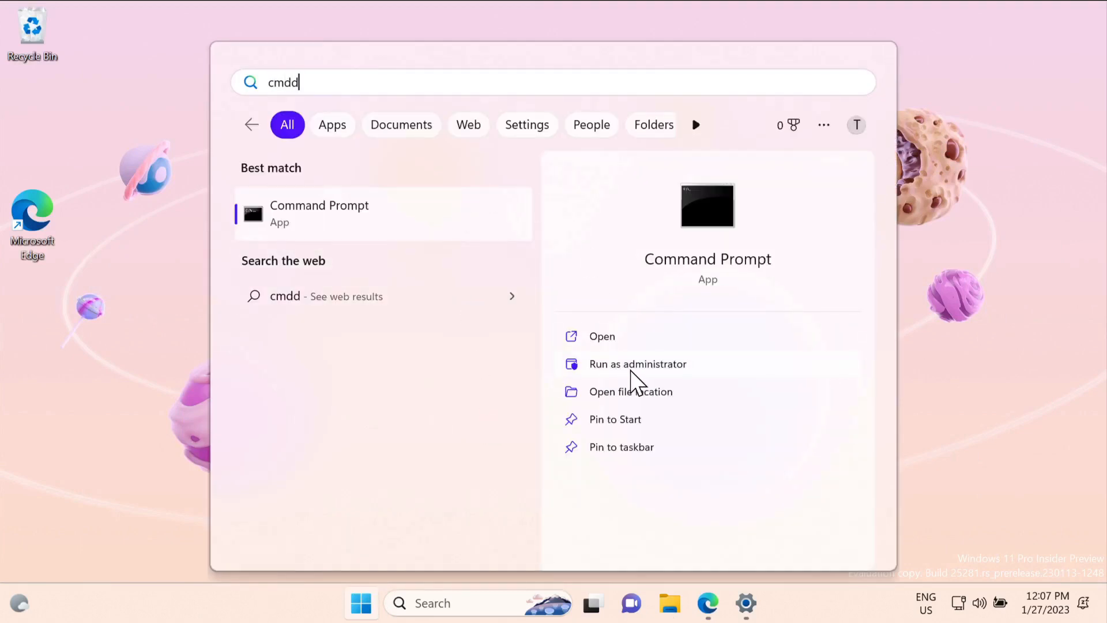
click(636, 364)
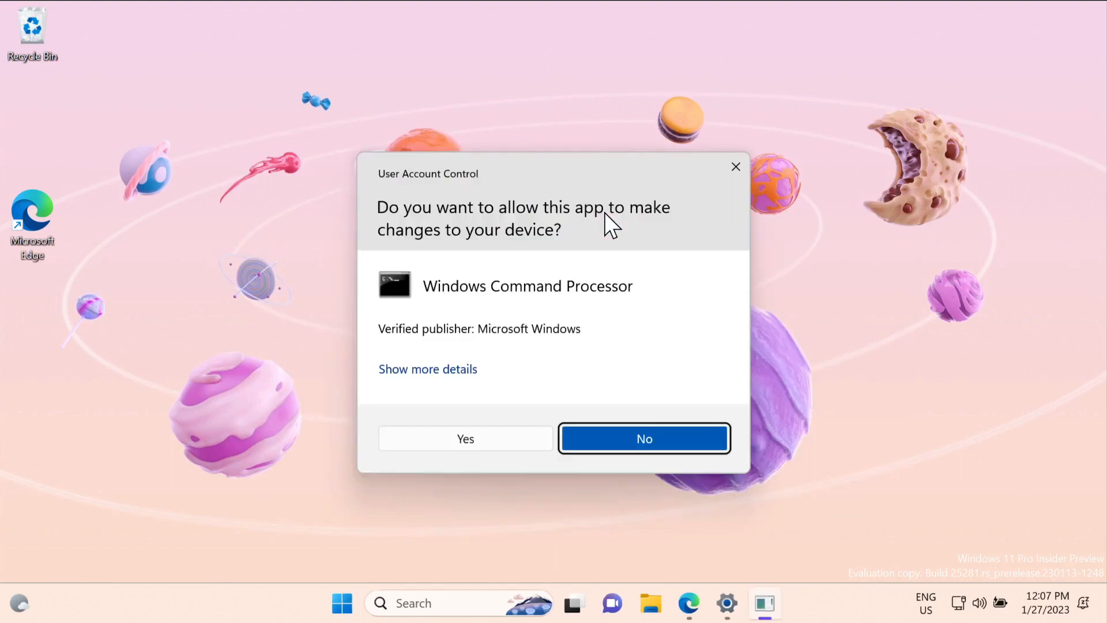
Approve the UAC prompt and run 'vivetool /enable /id:42106010'.
click(464, 438)
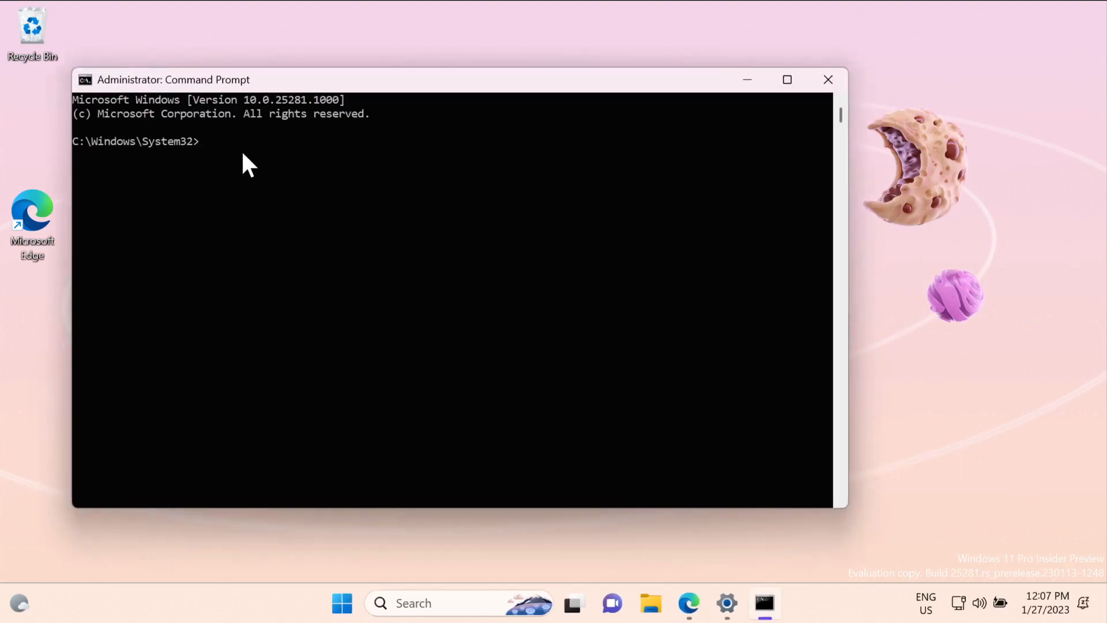
text(vivetool /enable /id:42106010)
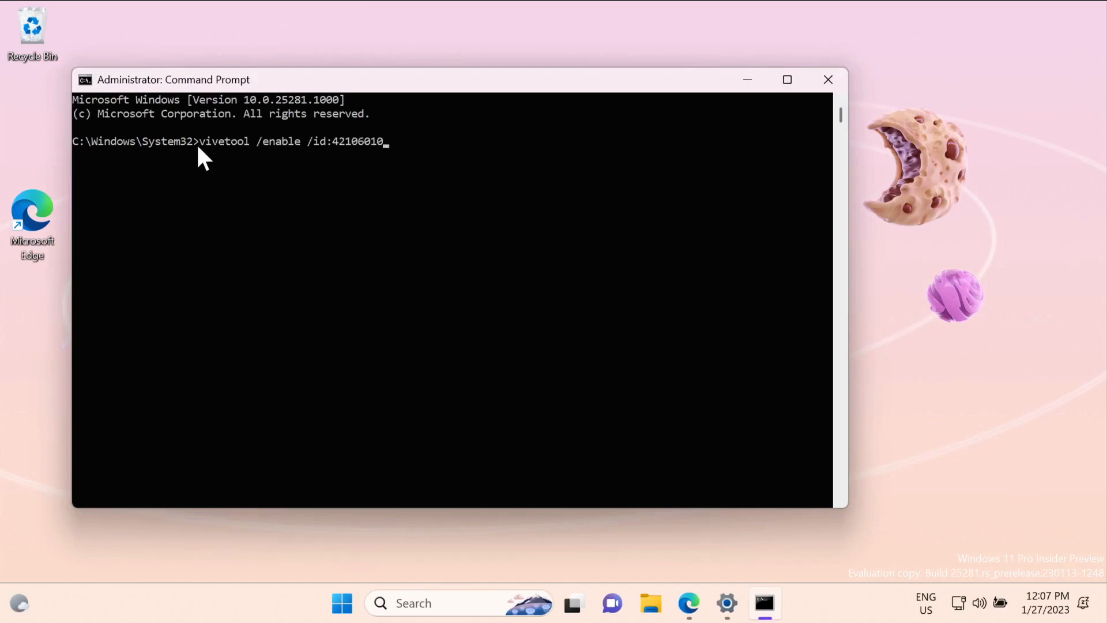
mouse_move(388, 152)
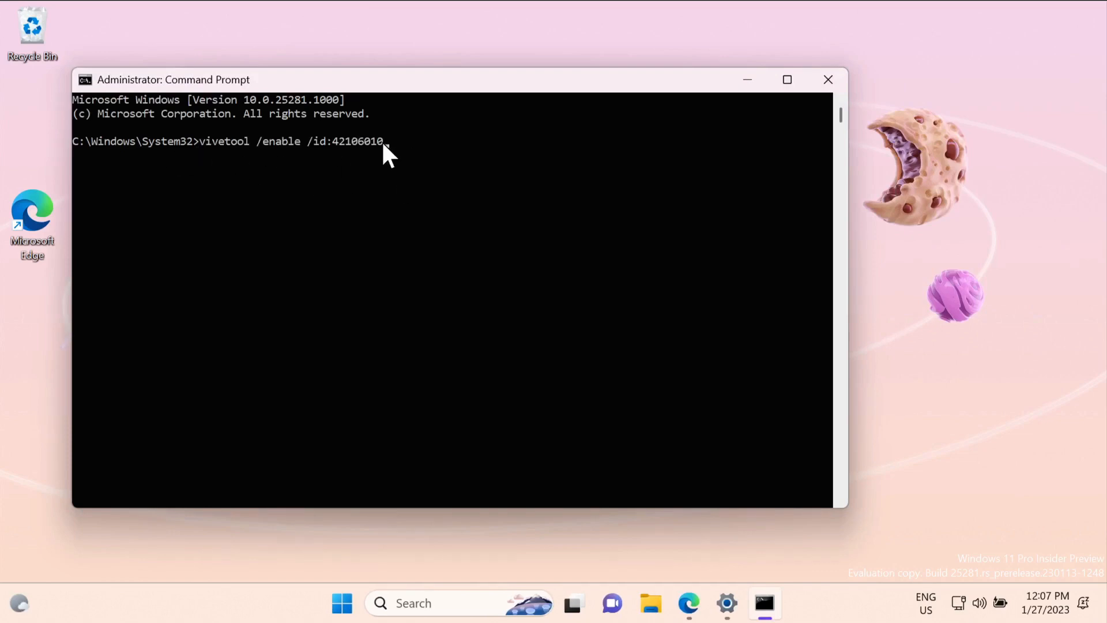
mouse_move(327, 161)
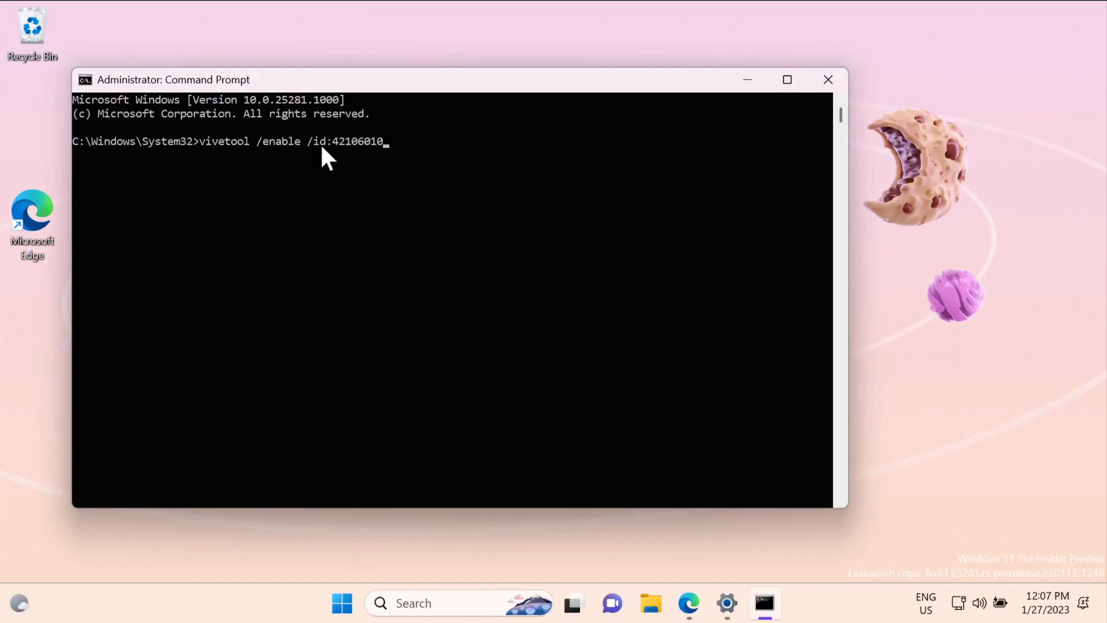
mouse_move(371, 156)
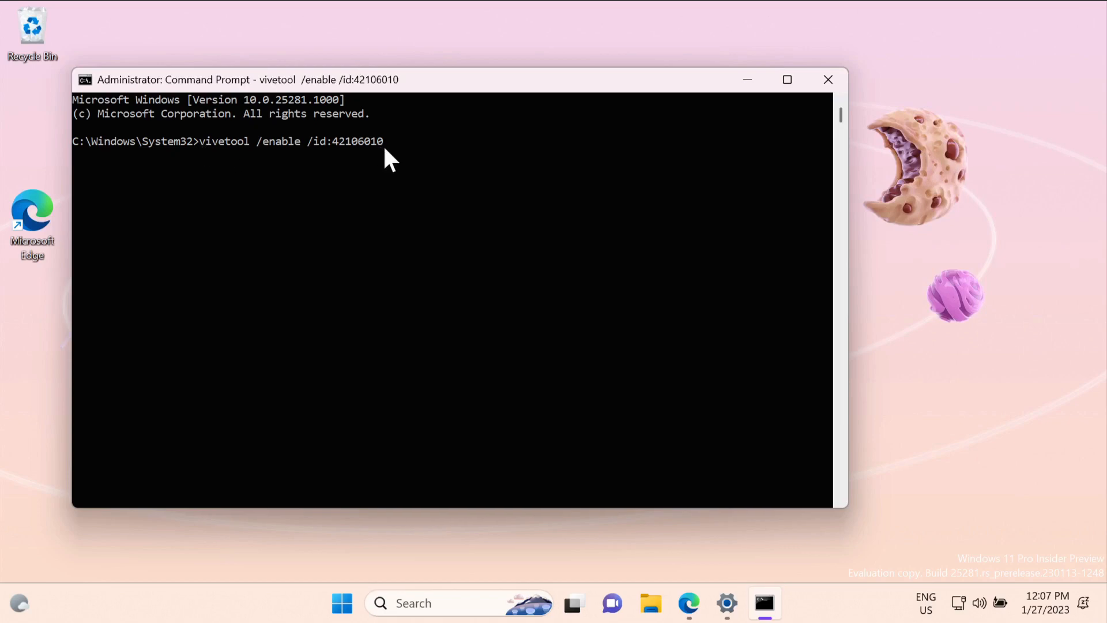
key(enter)
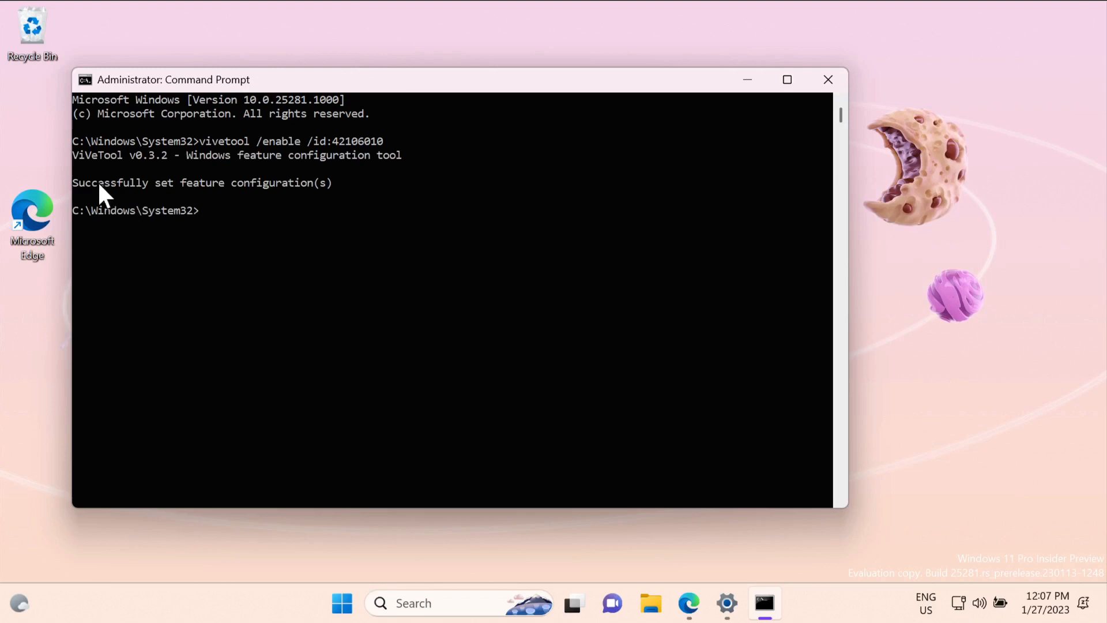
mouse_move(291, 197)
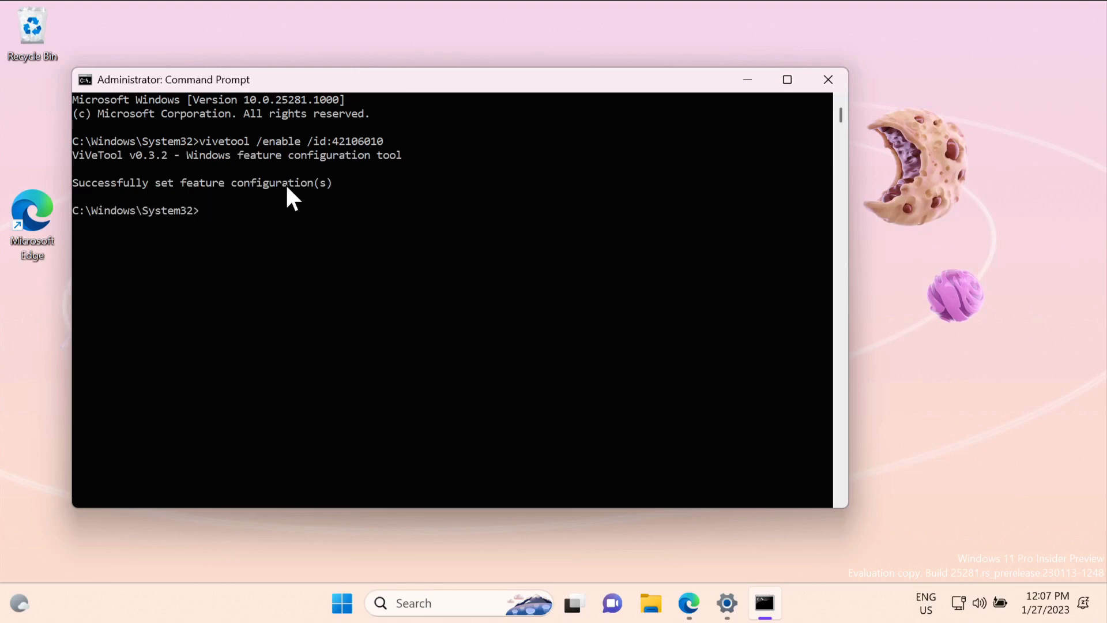
mouse_move(830, 139)
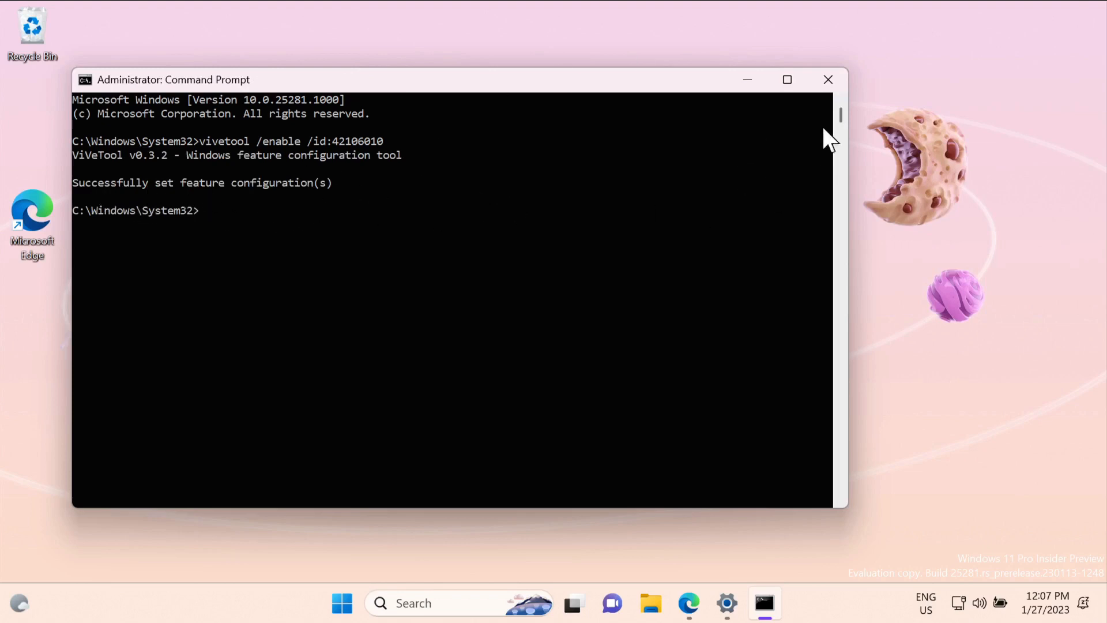
Close Command Prompt and choose Restart from the Start menu power options.
click(828, 79)
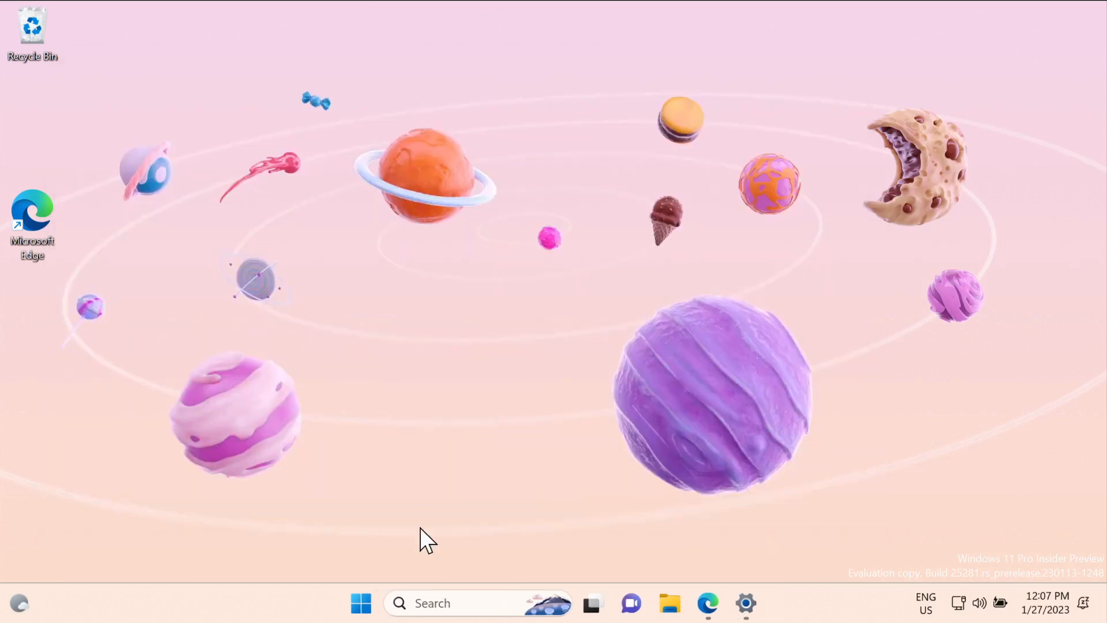
click(361, 603)
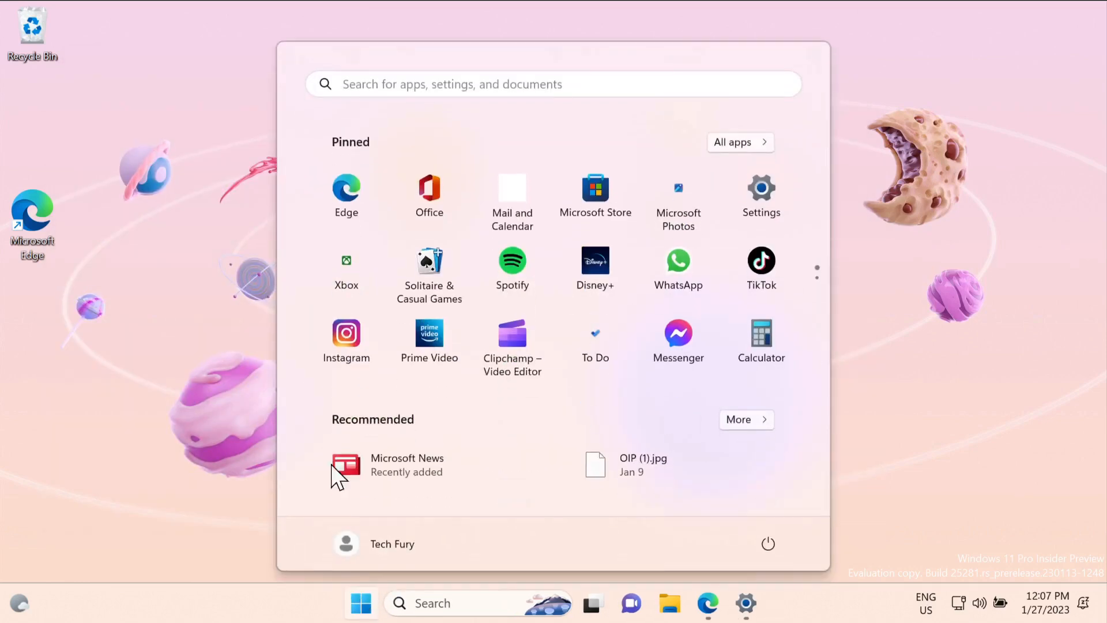
click(767, 544)
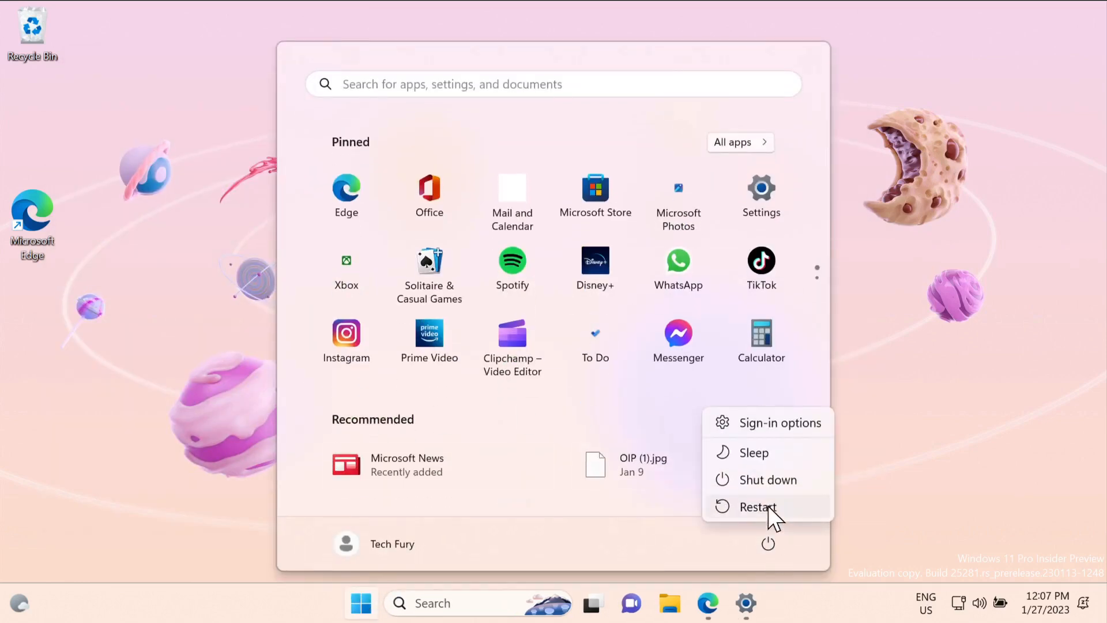
mouse_move(757, 518)
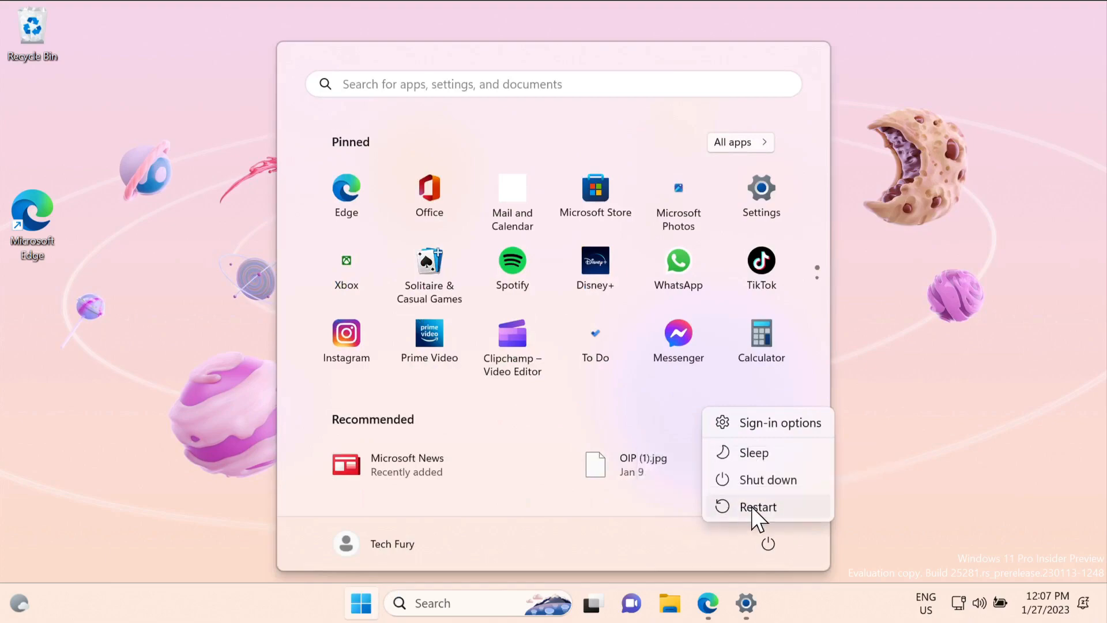
click(757, 507)
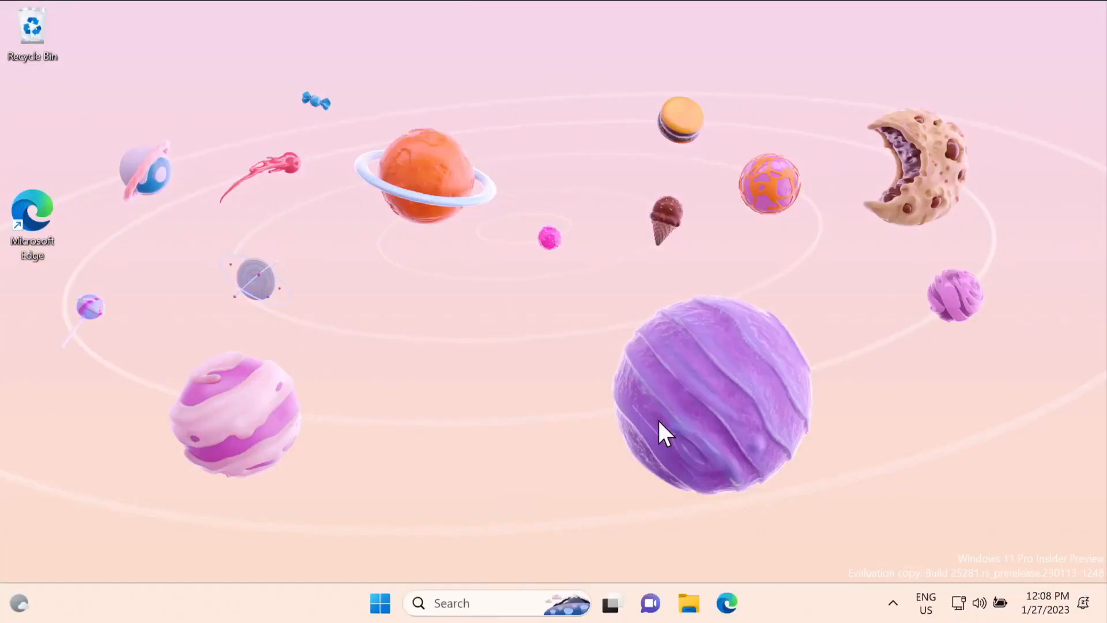
mouse_move(717, 244)
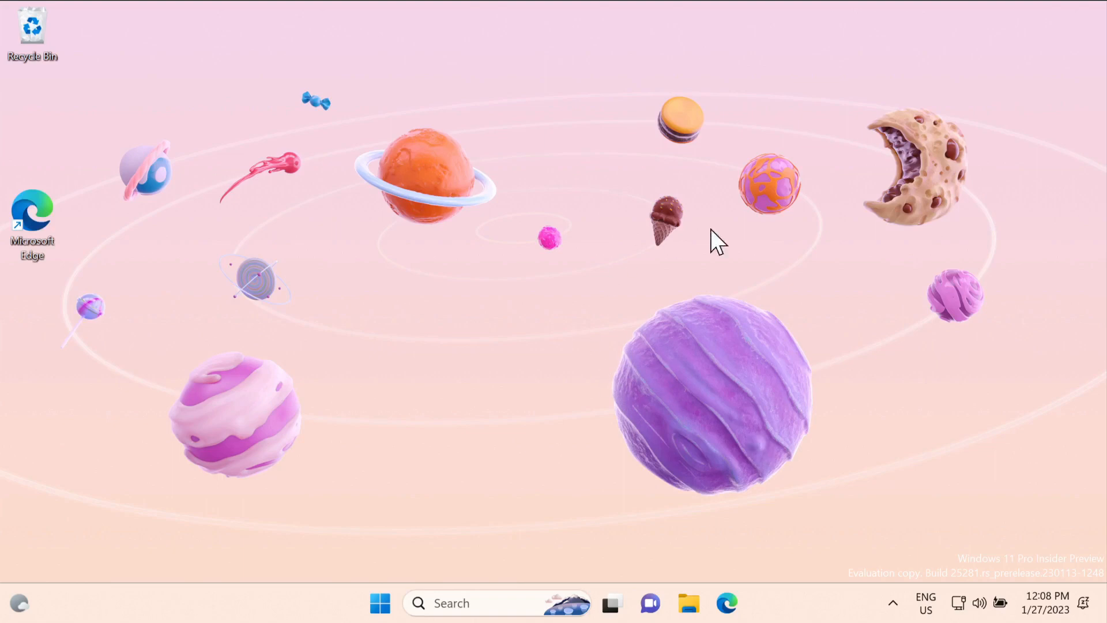
mouse_move(978, 604)
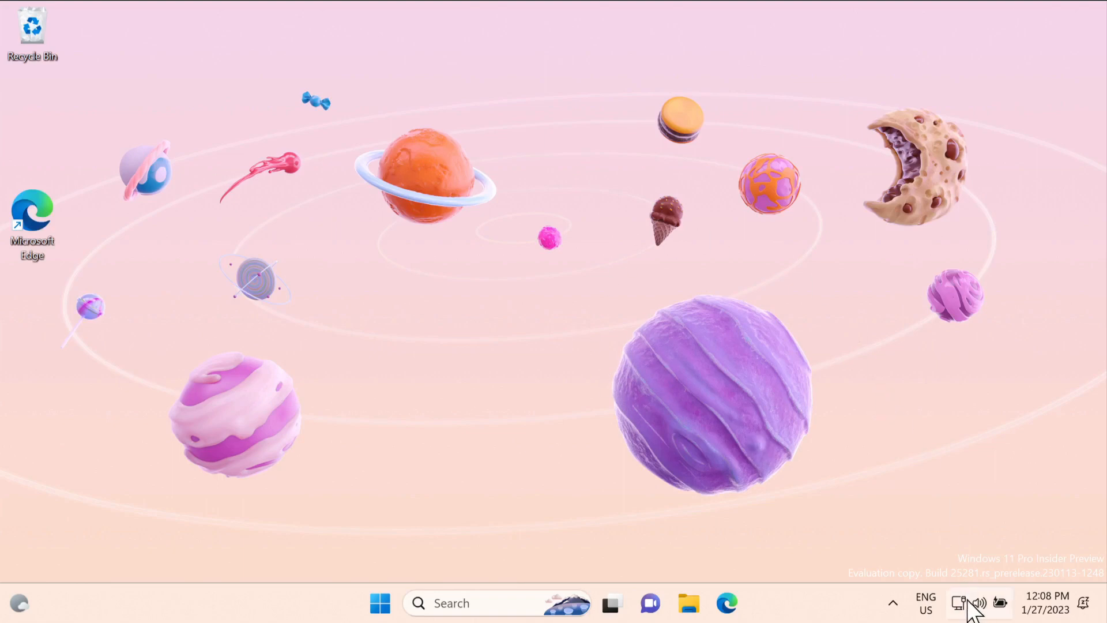
Open Quick Settings from the taskbar's network, volume and battery icons.
click(978, 602)
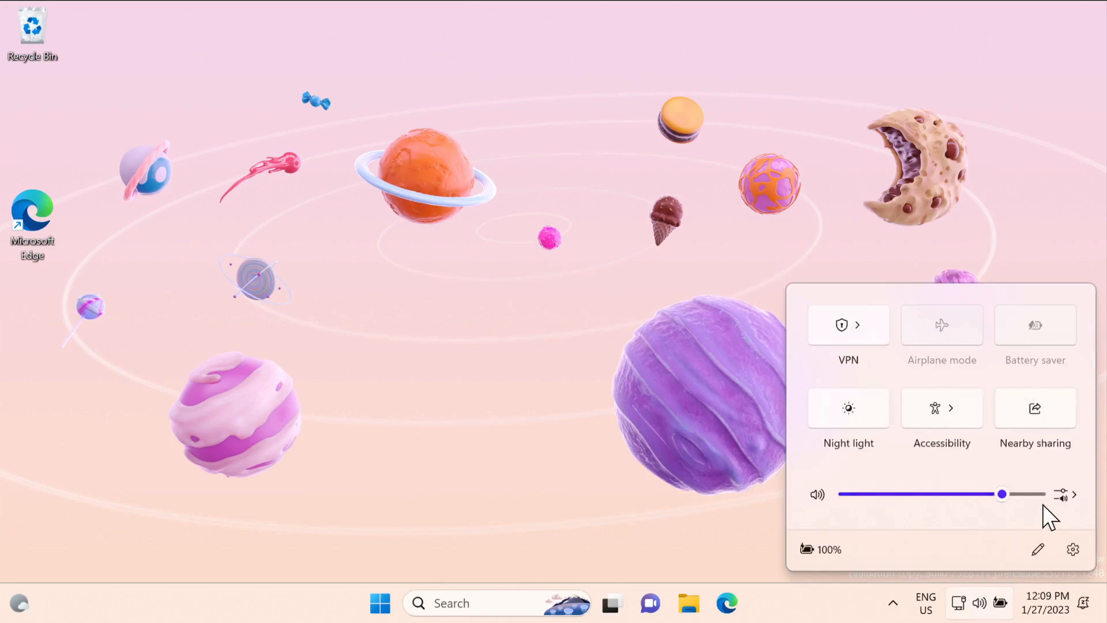
mouse_move(1074, 494)
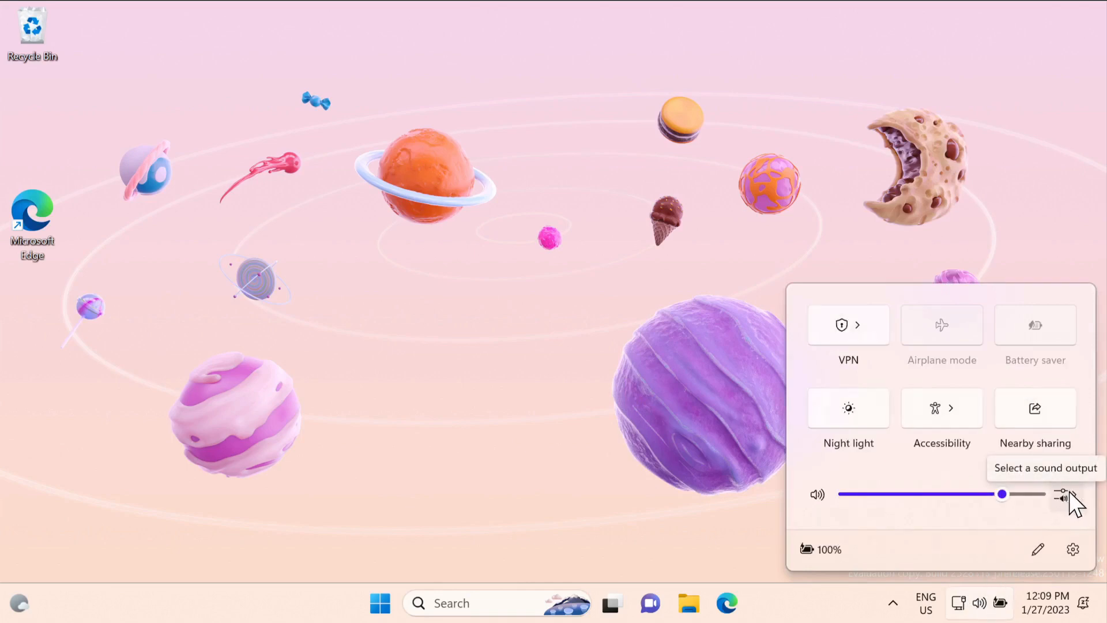
click(1060, 493)
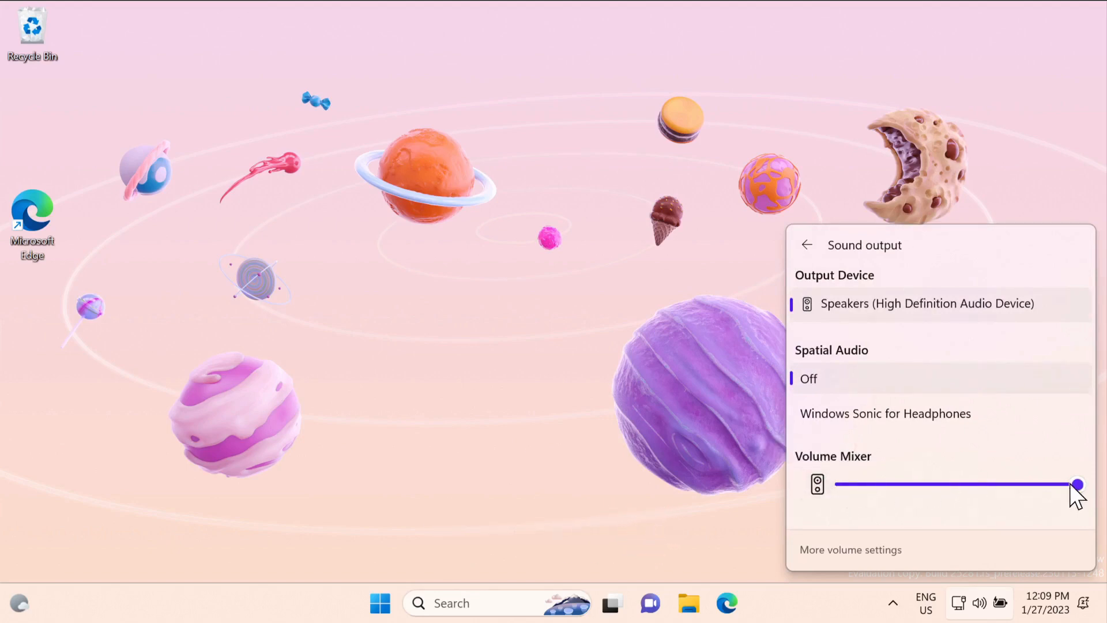
drag(1076, 484, 1077, 485)
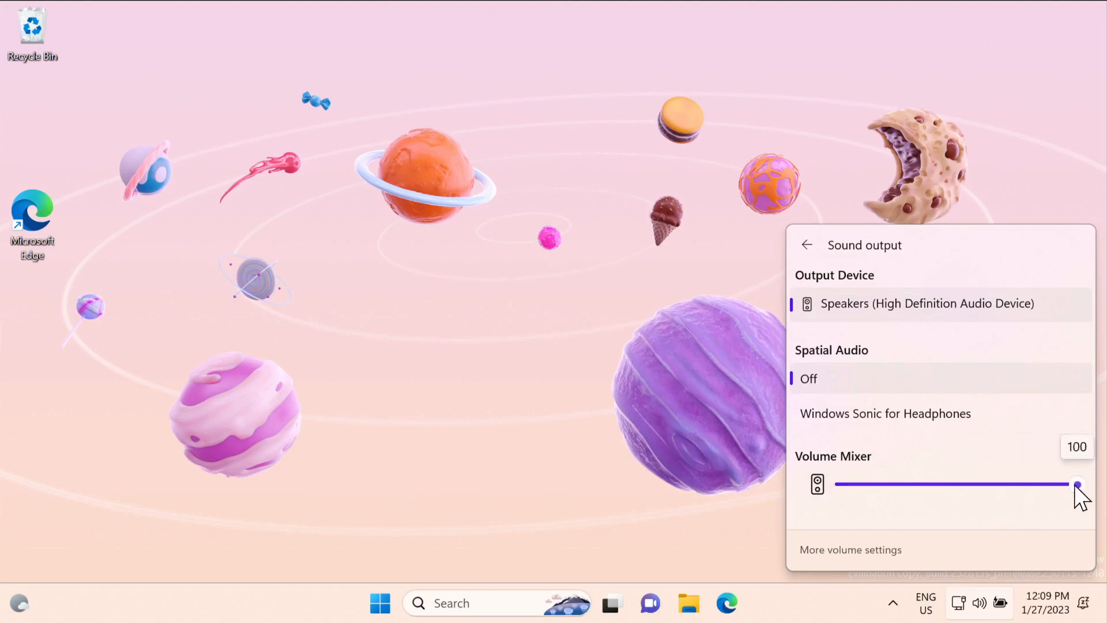
mouse_move(826, 364)
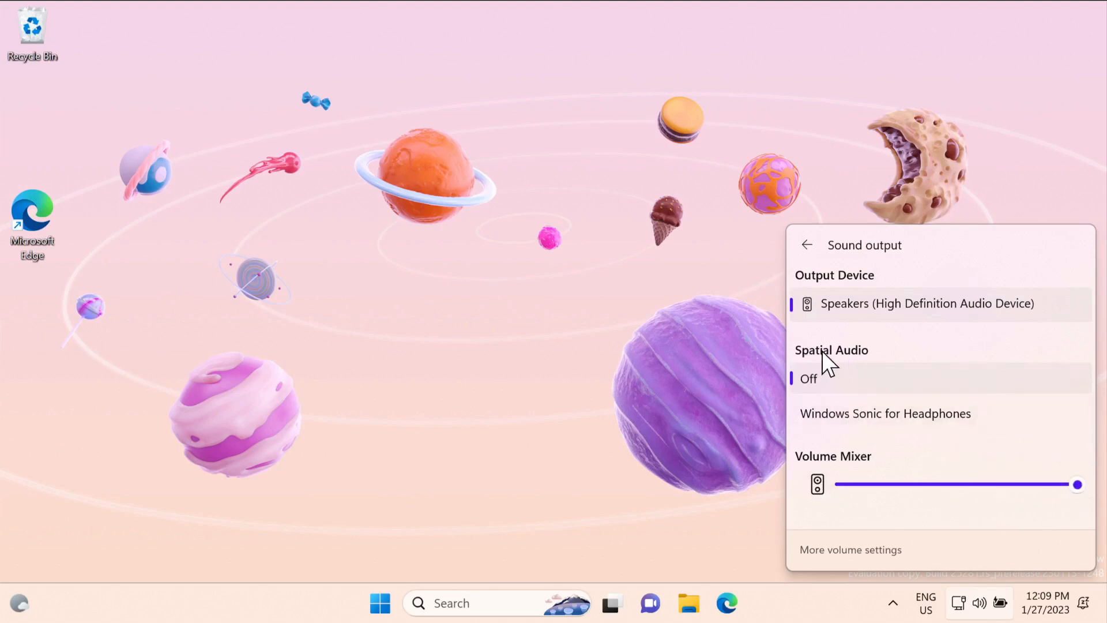
mouse_move(863, 423)
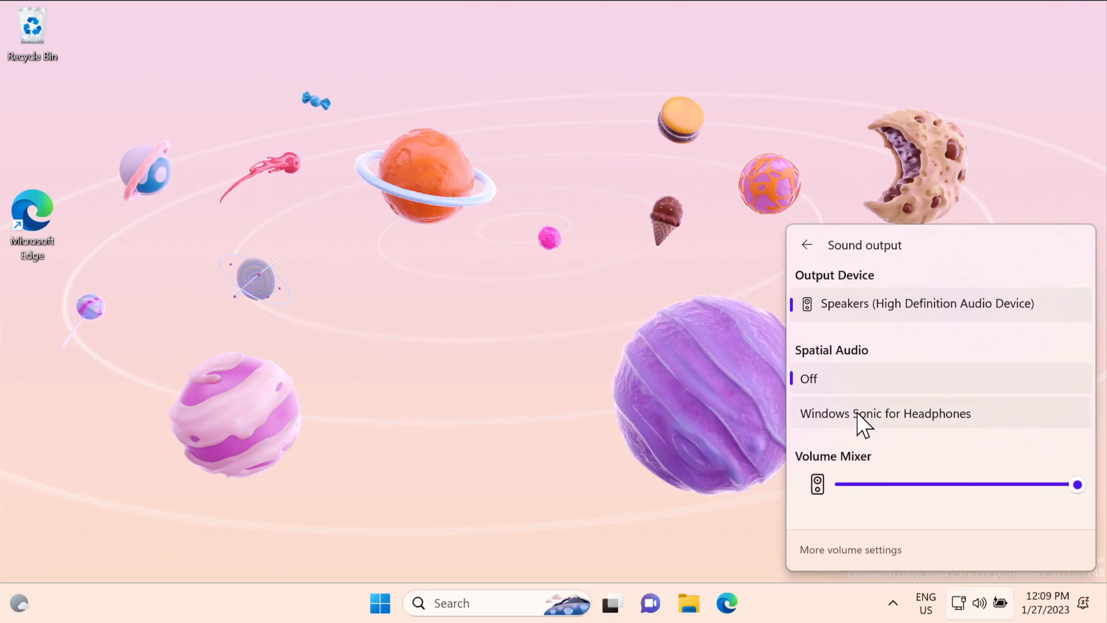
mouse_move(1006, 323)
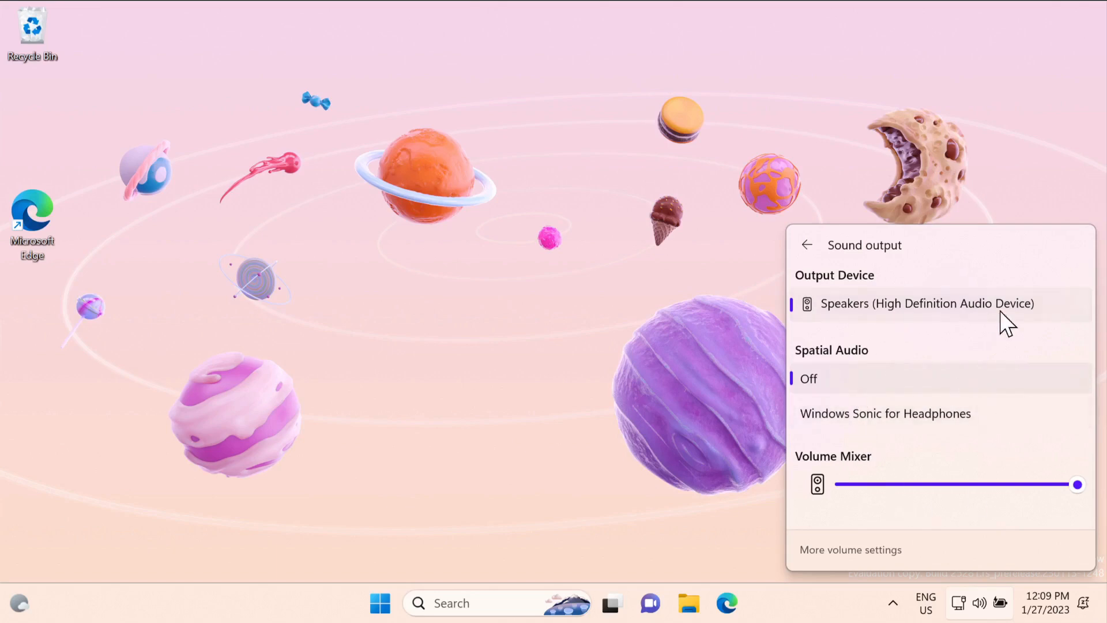
mouse_move(927, 454)
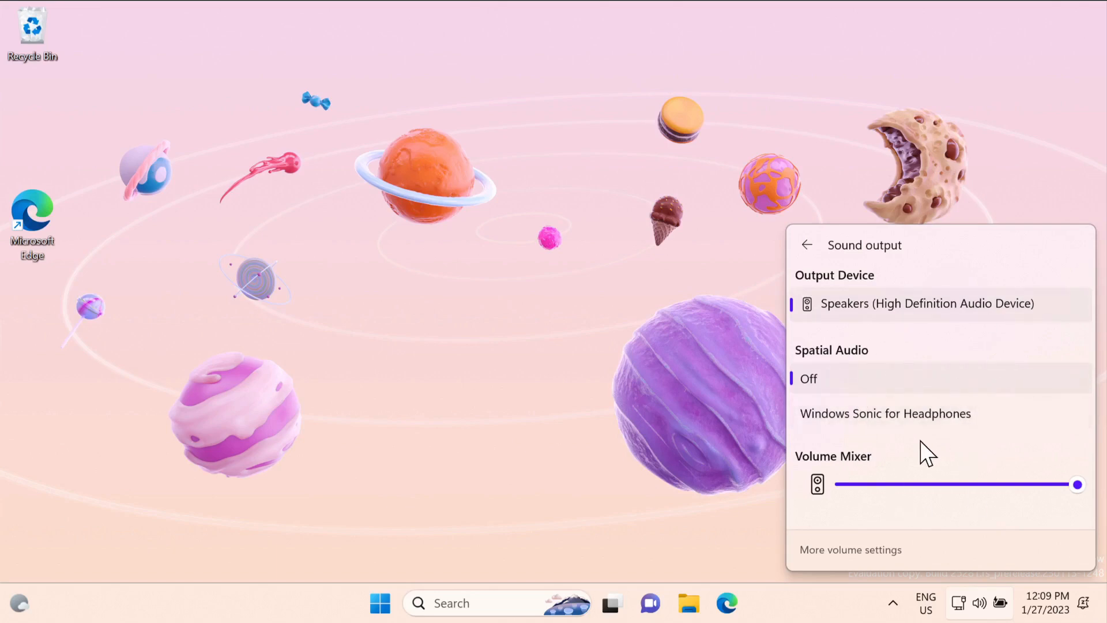
mouse_move(865, 459)
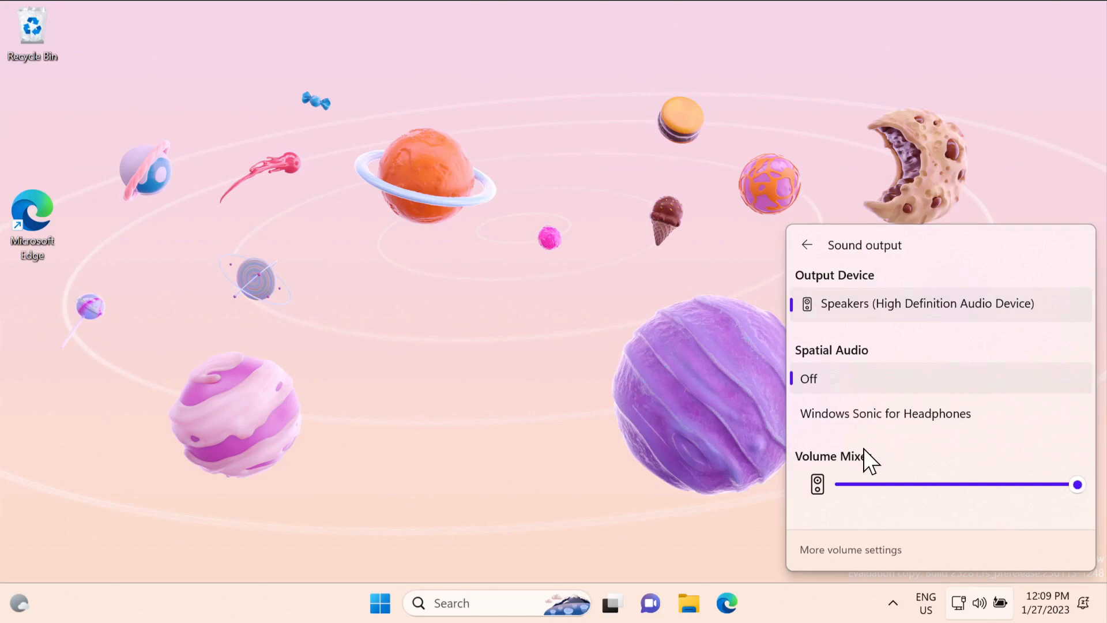
click(807, 244)
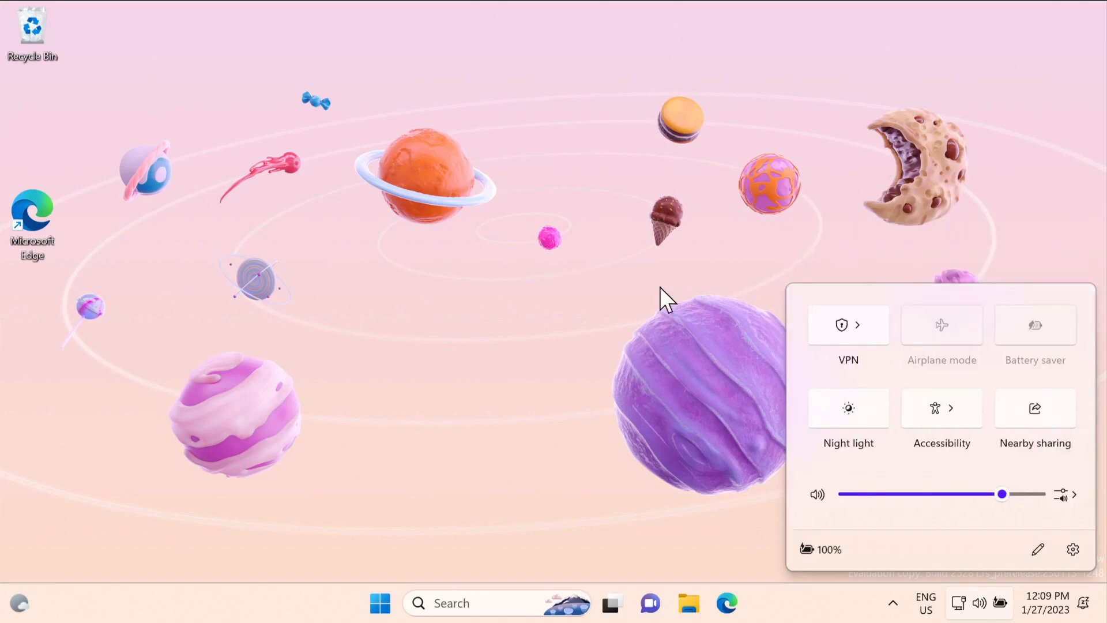